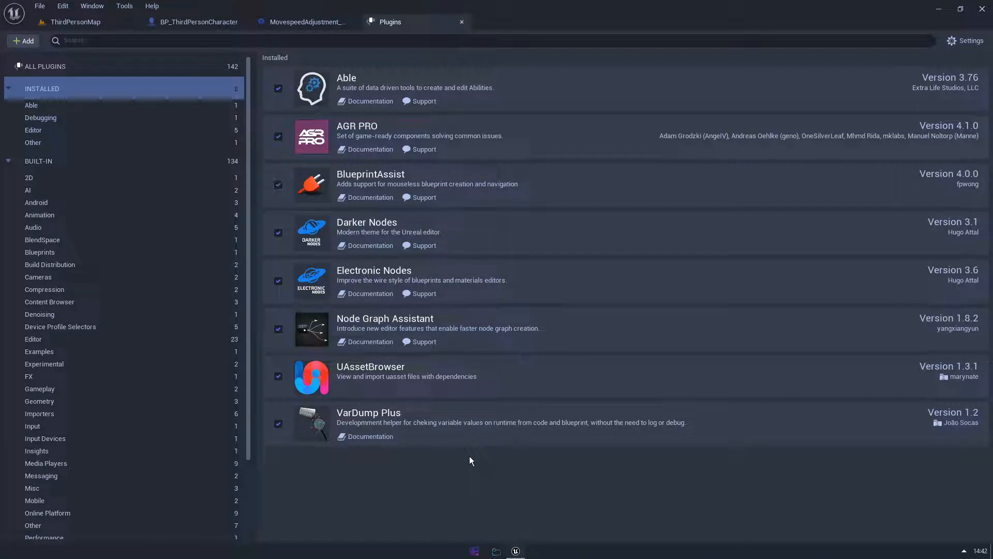
pyautogui.moveTo(454, 454)
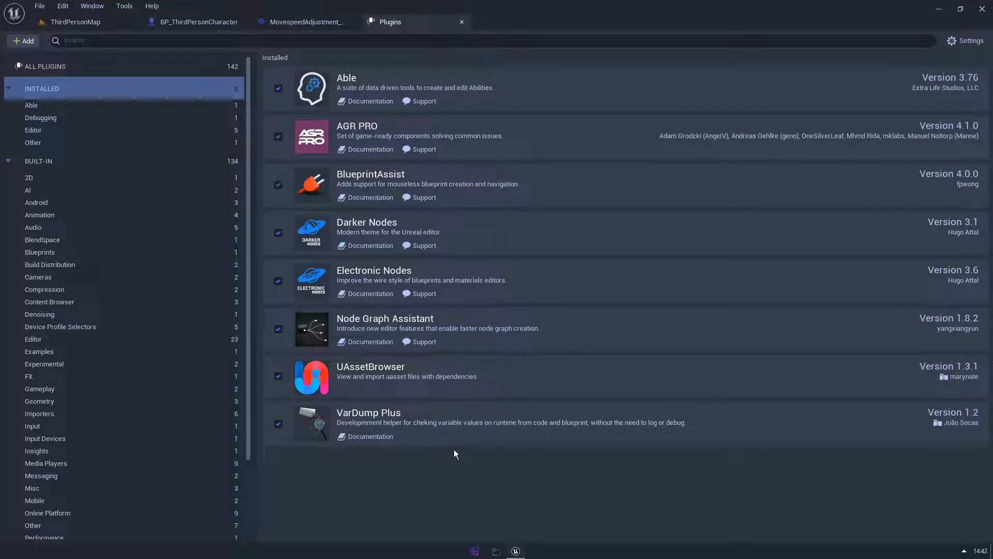
pyautogui.moveTo(460, 446)
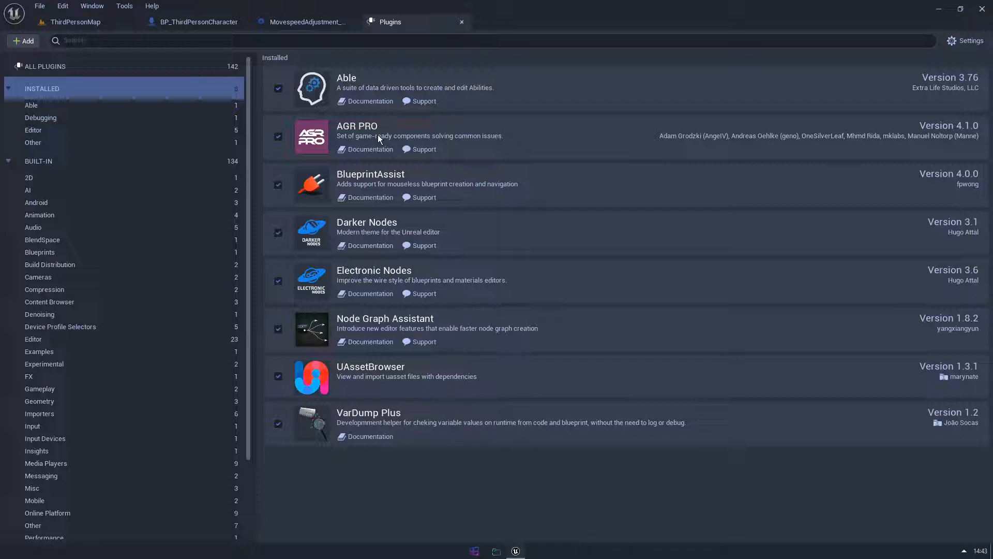
pyautogui.moveTo(340, 210)
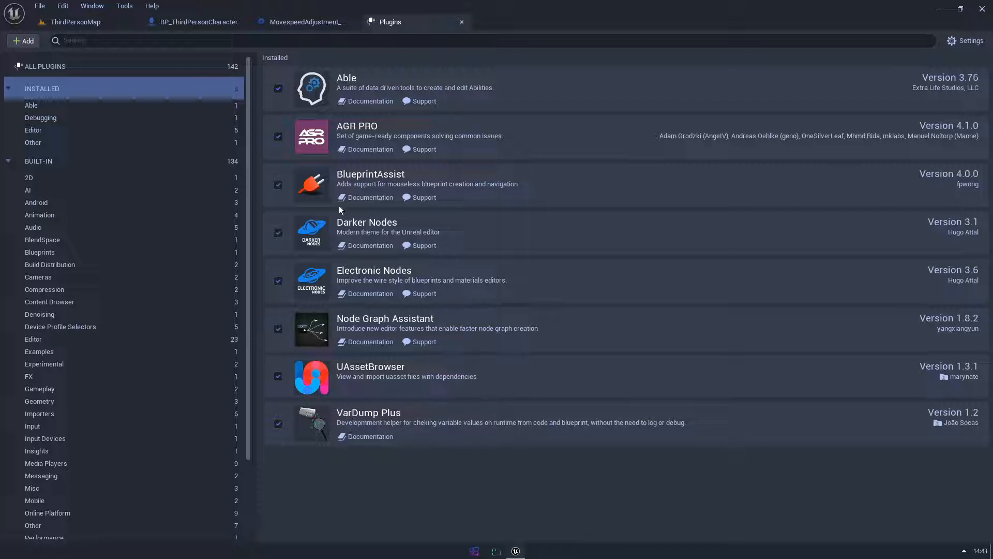
pyautogui.moveTo(387, 187)
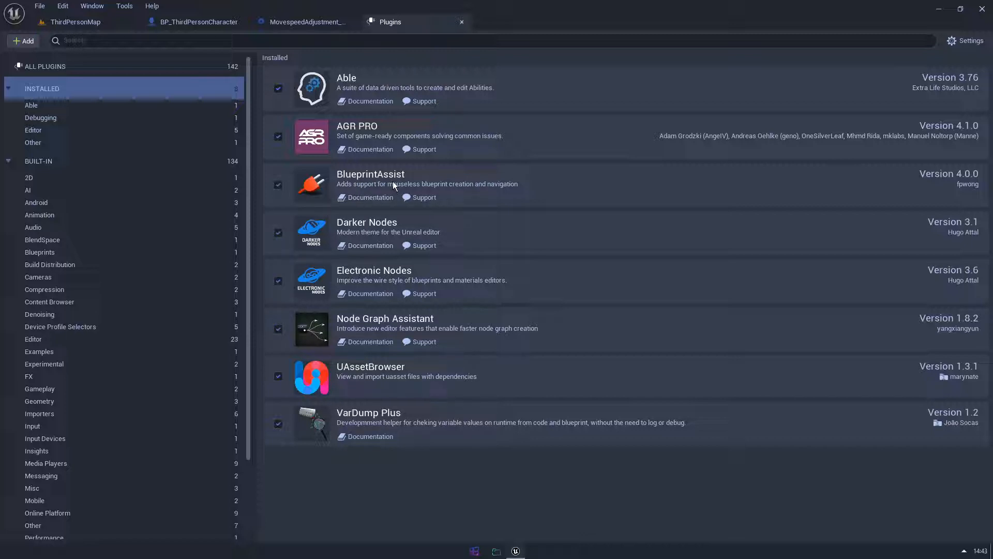
# Leave the installed plugins list for the MovespeedAdjustment_CustomTask OnTaskStart blueprint graph.
pyautogui.click(308, 22)
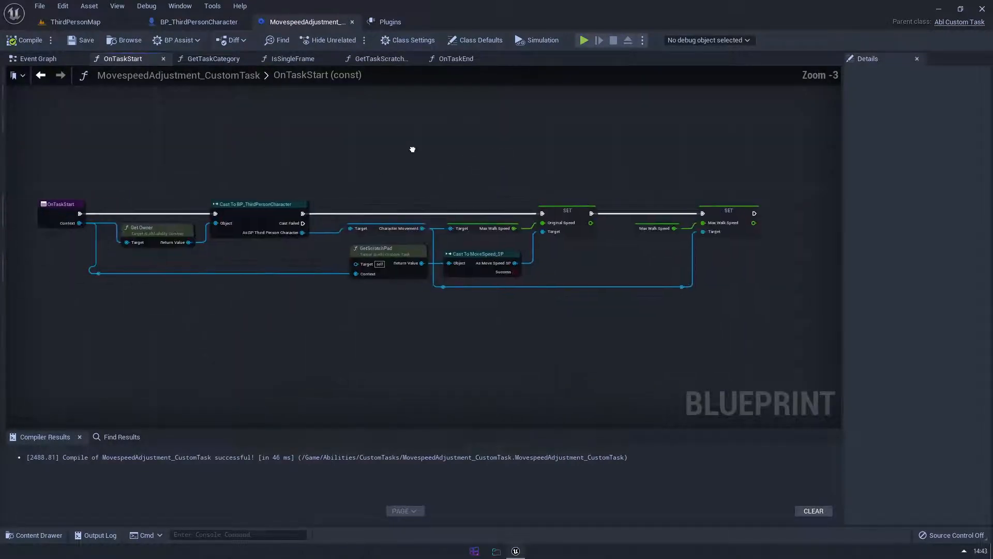
# Add a Cast To Character node found via 'cha' and drag the OnTaskStart nodes into place.
pyautogui.scroll(3)
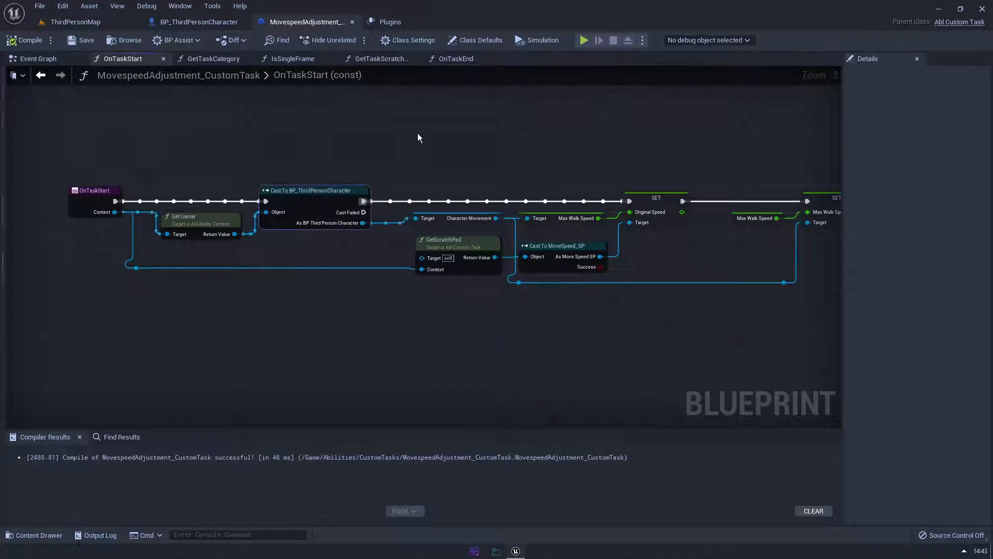
pyautogui.moveTo(425, 132)
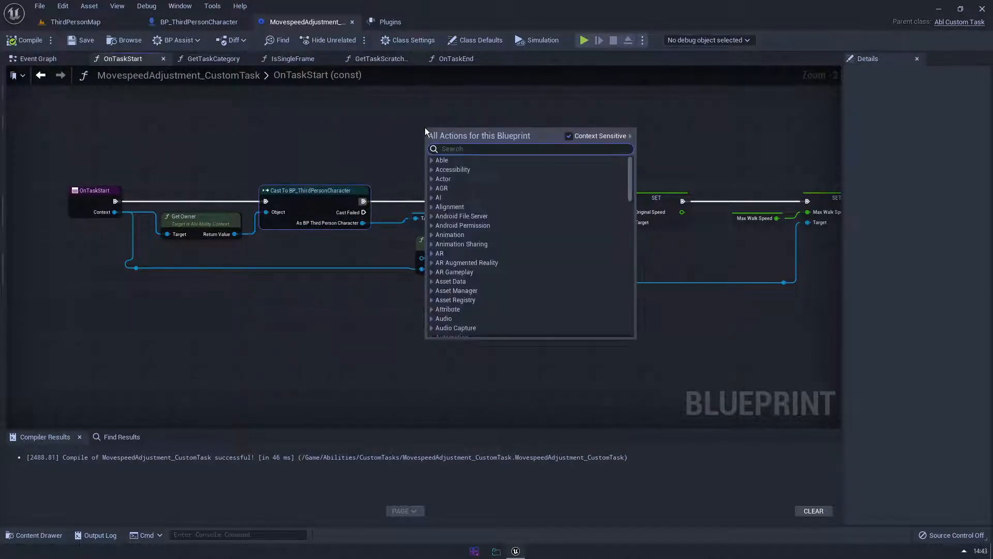
pyautogui.write('cha')
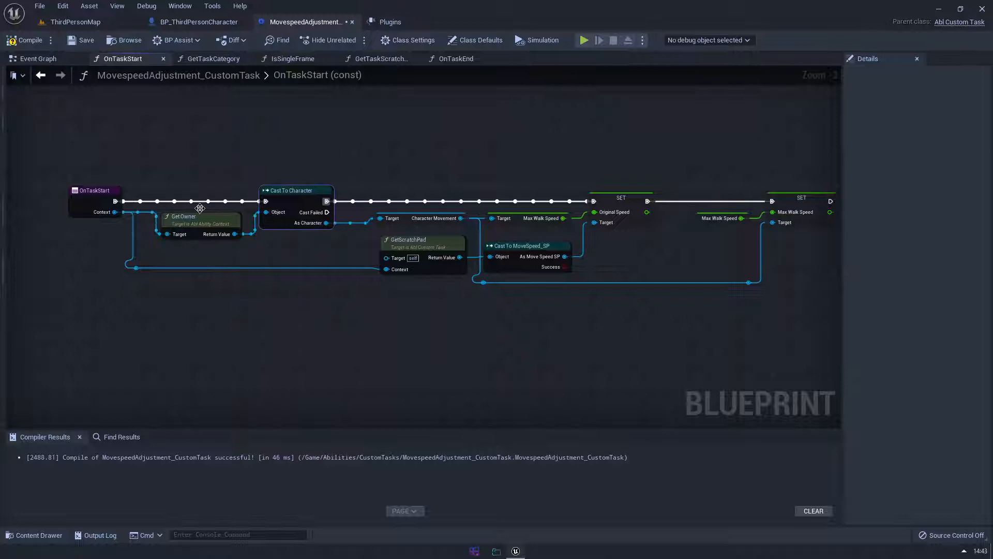
pyautogui.moveTo(200, 208); pyautogui.dragTo(452, 161)
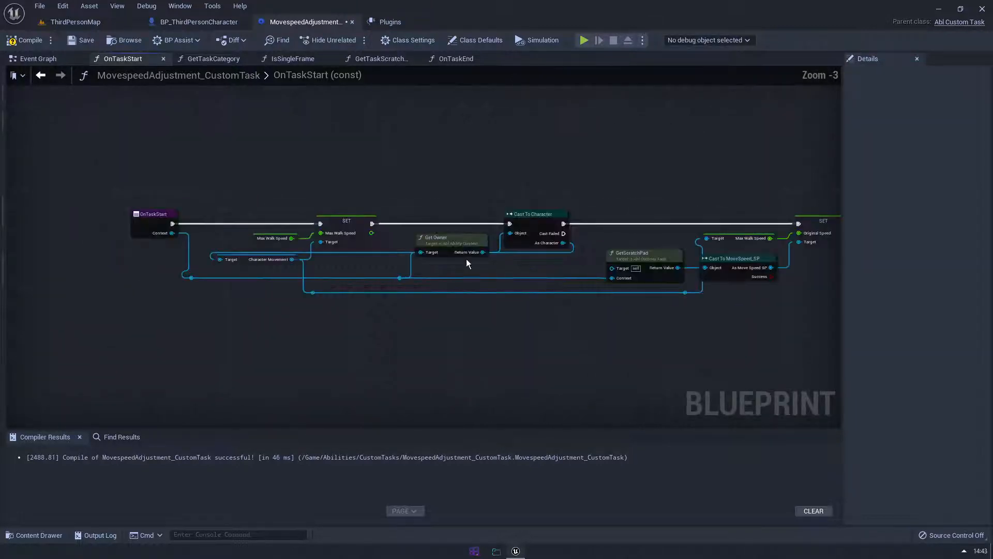
# Auto-format OnTaskStart with BP Assist into one cast, store-speed, set-speed chain; reopen plugins list.
pyautogui.scroll(-3)
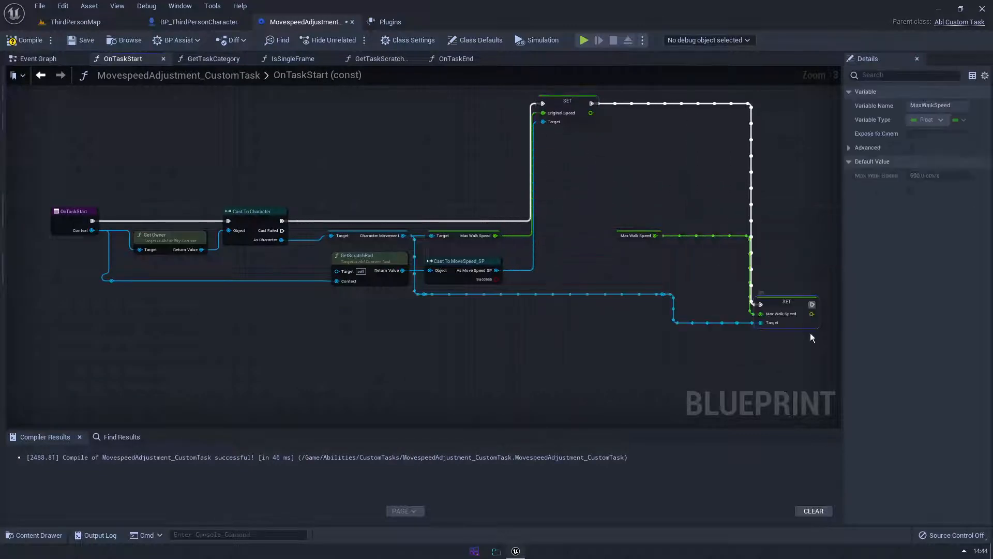
pyautogui.scroll(-3)
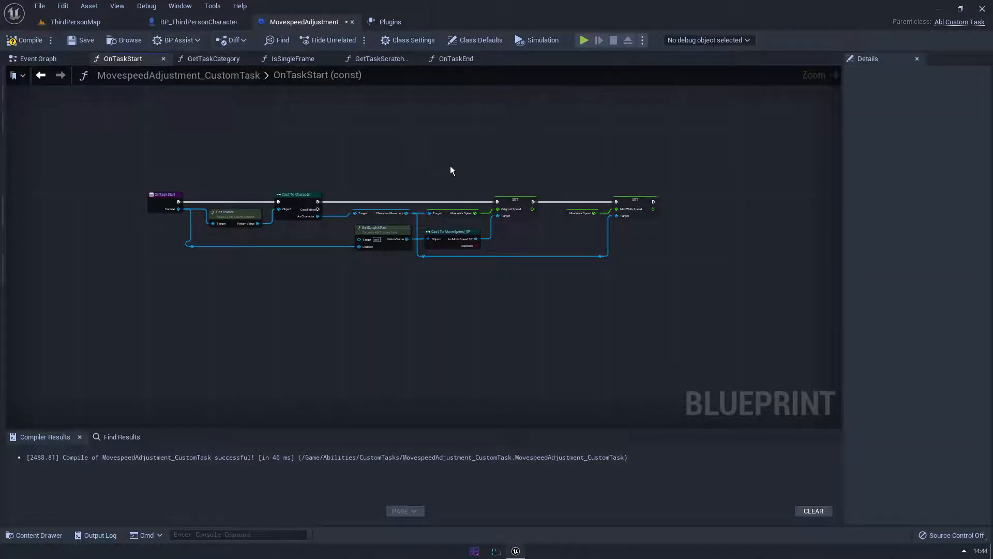
pyautogui.click(177, 40)
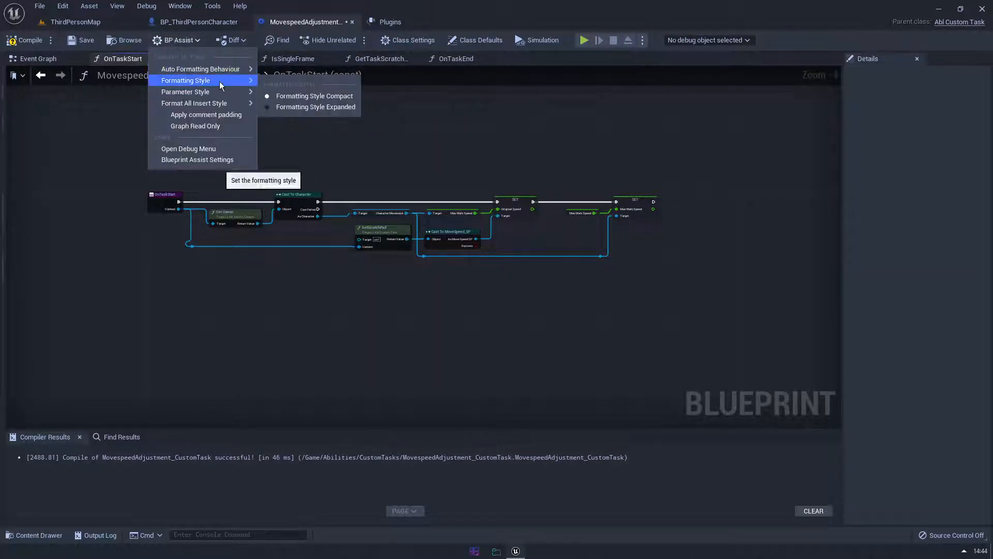
pyautogui.moveTo(186, 91)
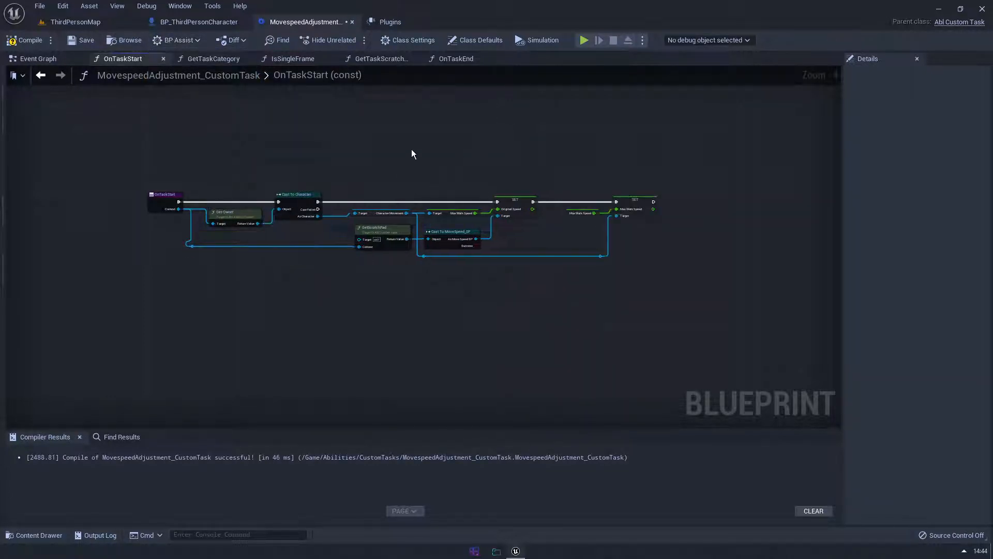
pyautogui.click(390, 22)
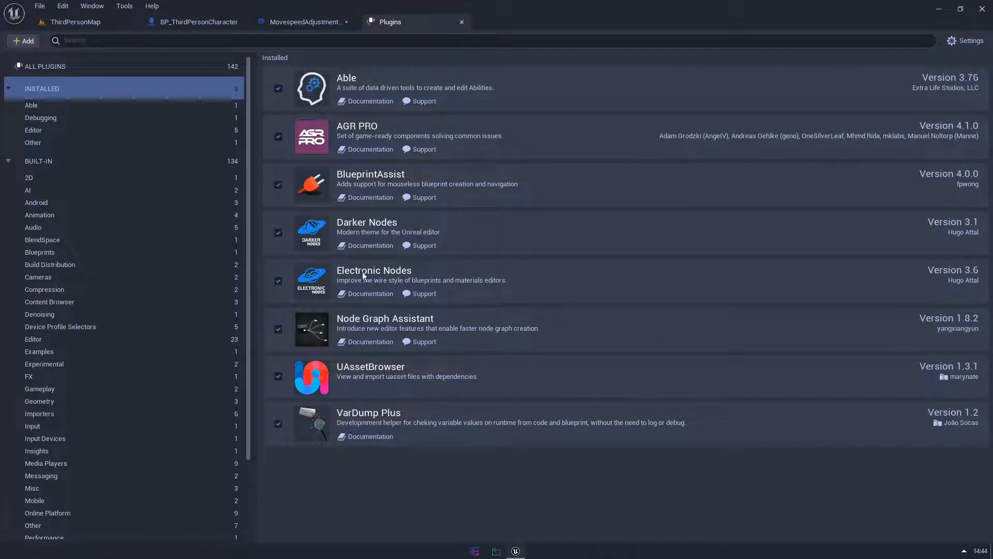
pyautogui.moveTo(365, 214)
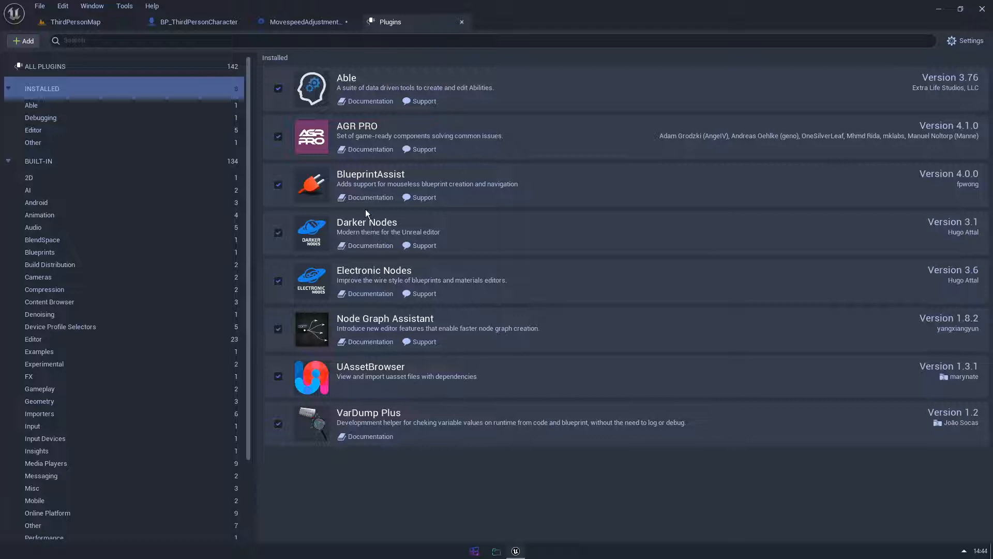
# Flip between the plugins list and blueprint tab, ending on the unchanged OnTaskStart graph.
pyautogui.click(307, 22)
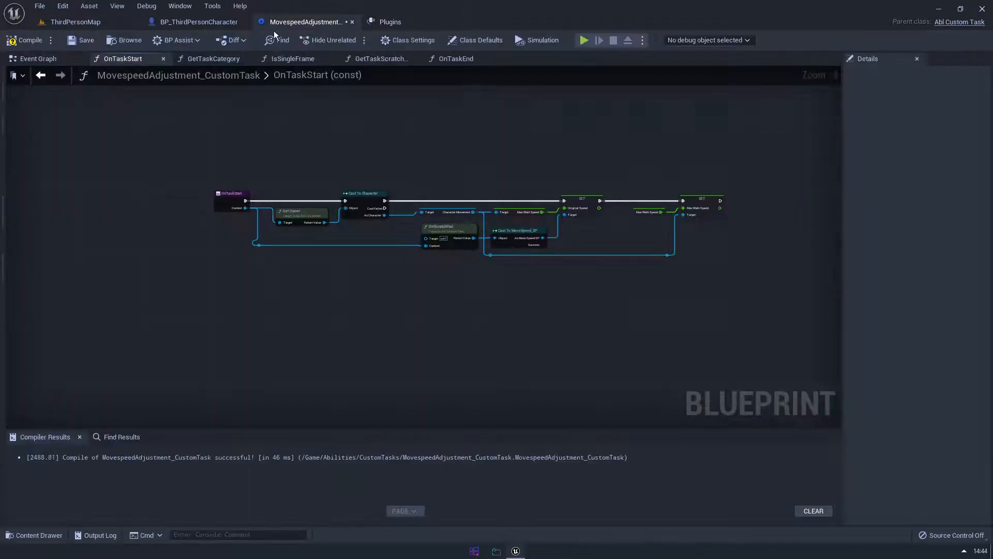
pyautogui.click(390, 21)
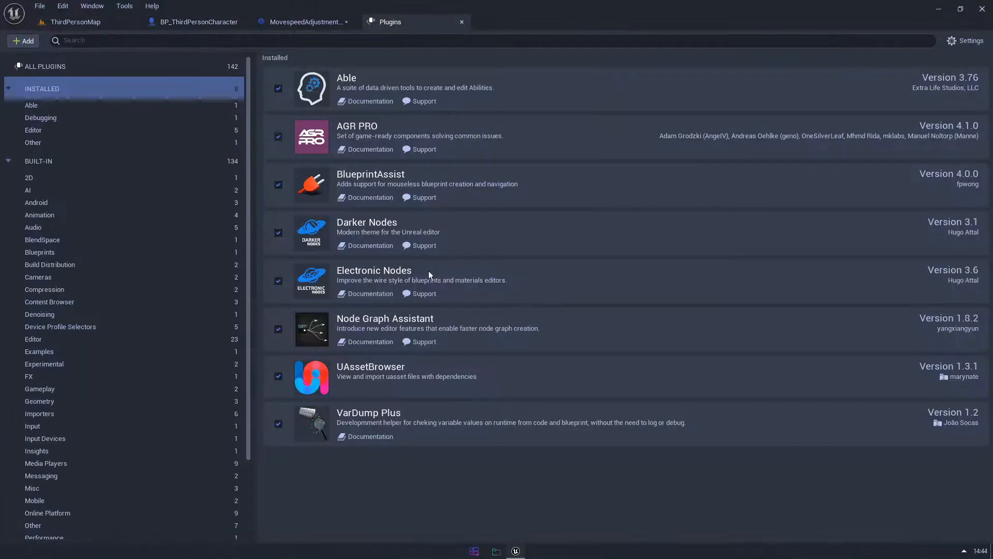
pyautogui.click(305, 21)
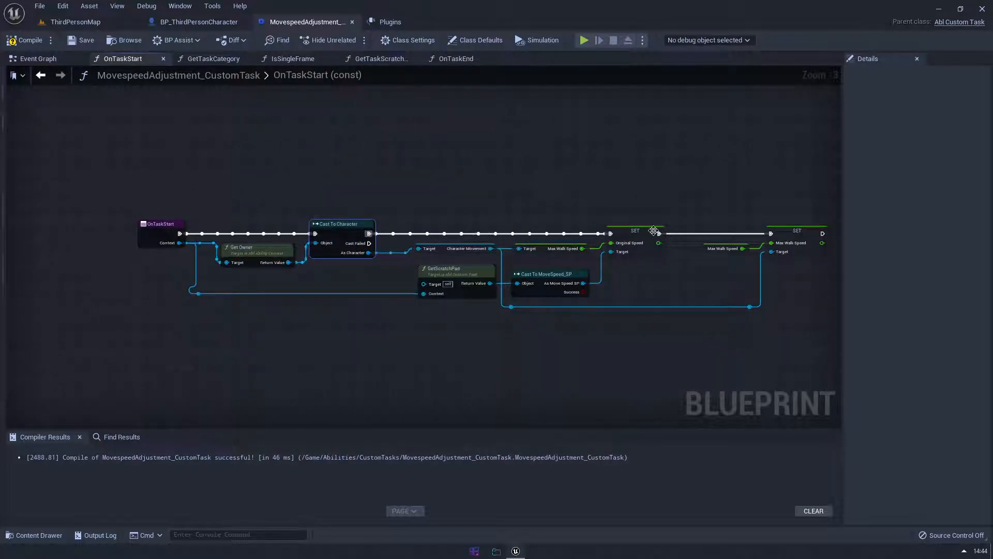
# Alternate again with the plugins list, settling on the recompiled OnTaskStart graph with inline Get Owner.
pyautogui.click(388, 22)
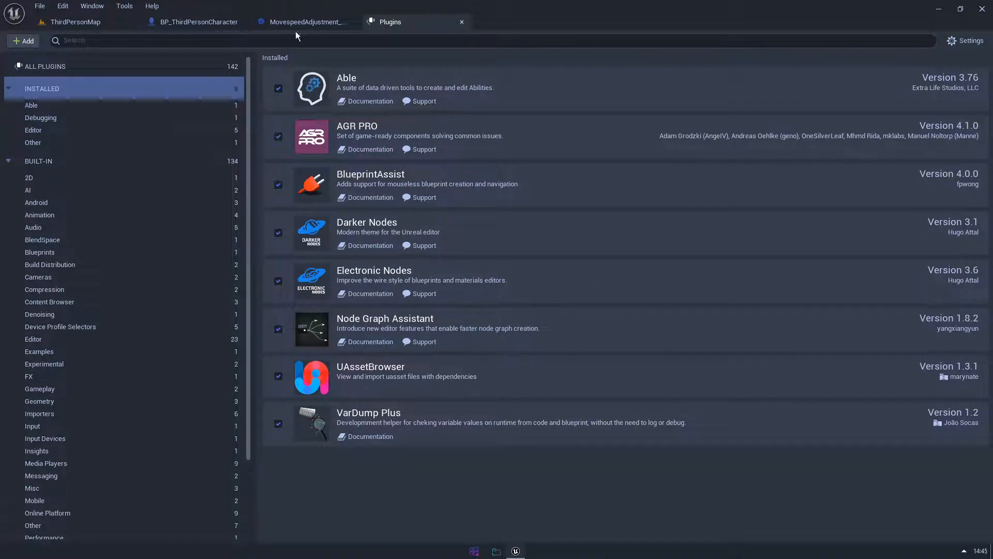
pyautogui.click(306, 22)
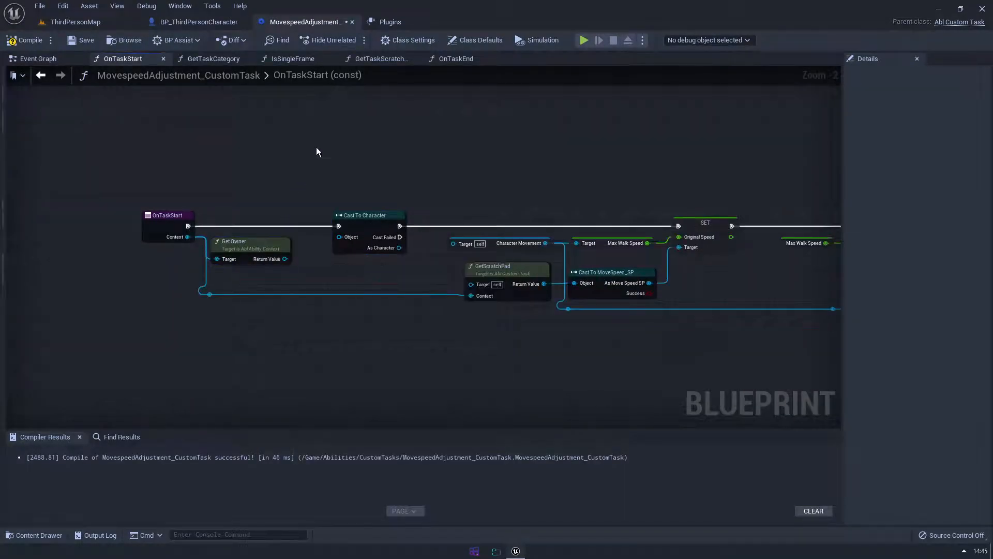
pyautogui.click(390, 22)
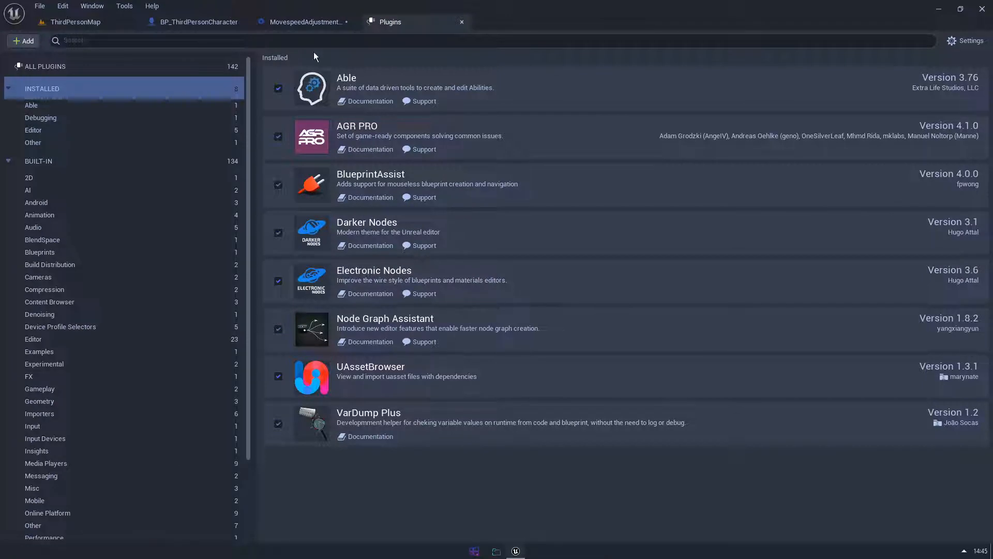
pyautogui.click(305, 22)
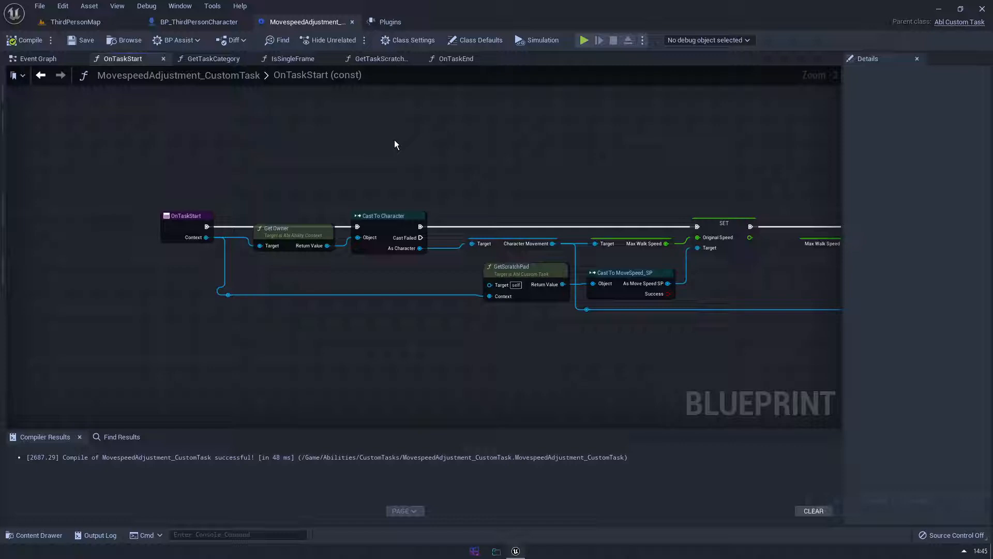
pyautogui.scroll(-3)
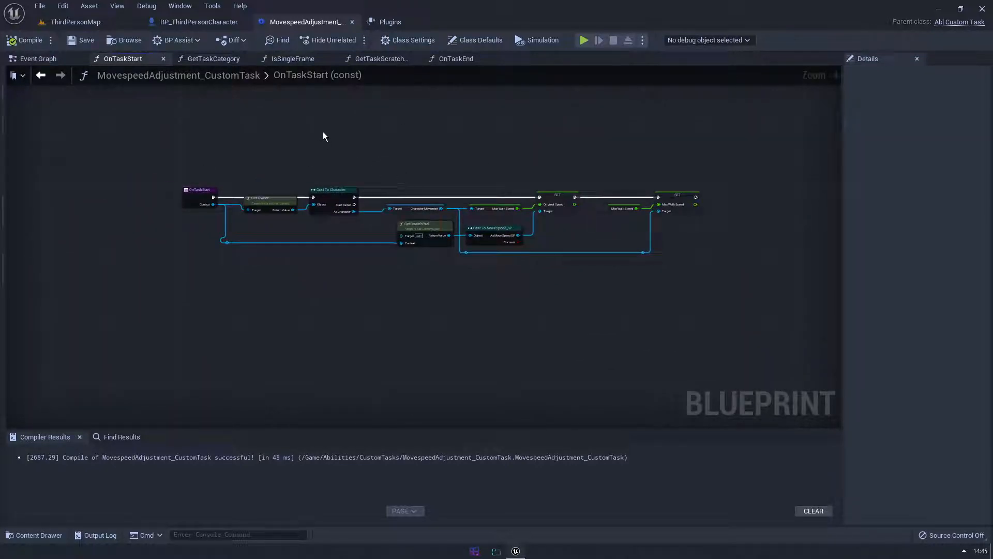
# On the ThirdPersonMap level, remove UAsset Browser's existing root folders and begin adding a new root.
pyautogui.click(389, 22)
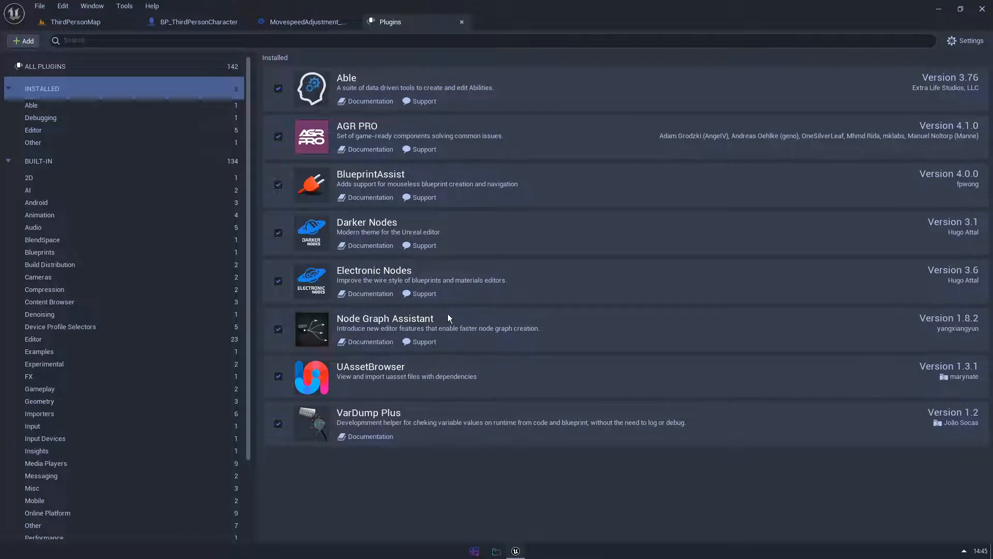
pyautogui.moveTo(433, 379)
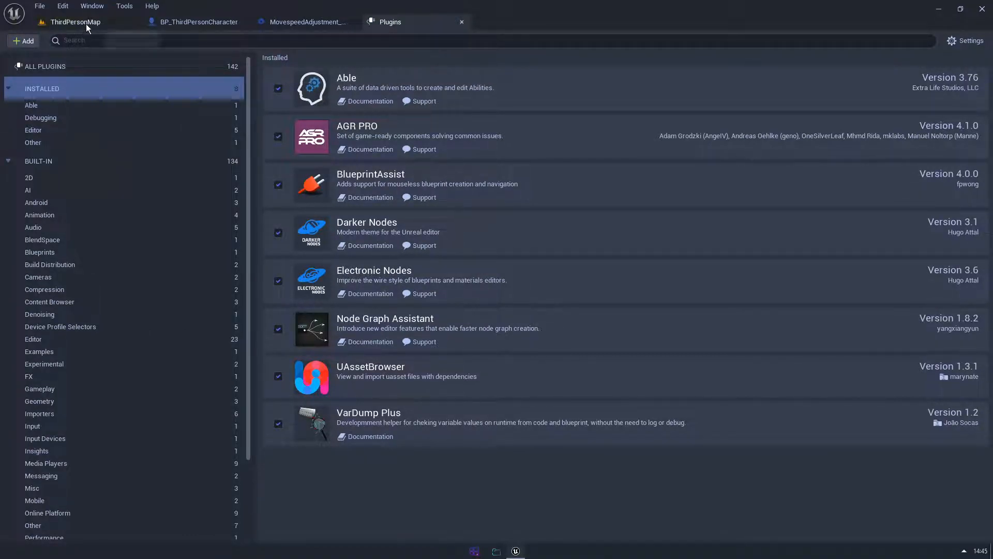
pyautogui.click(75, 22)
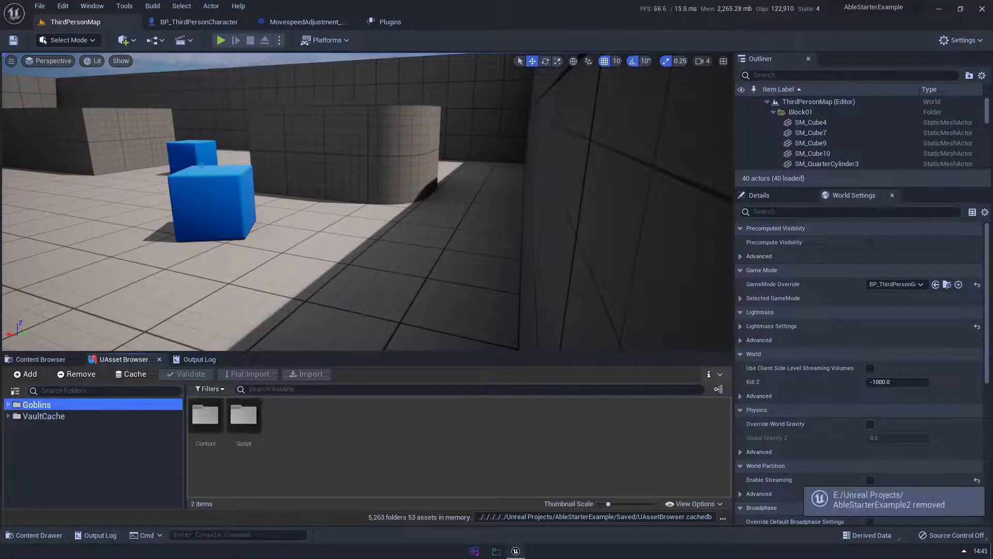
pyautogui.click(76, 373)
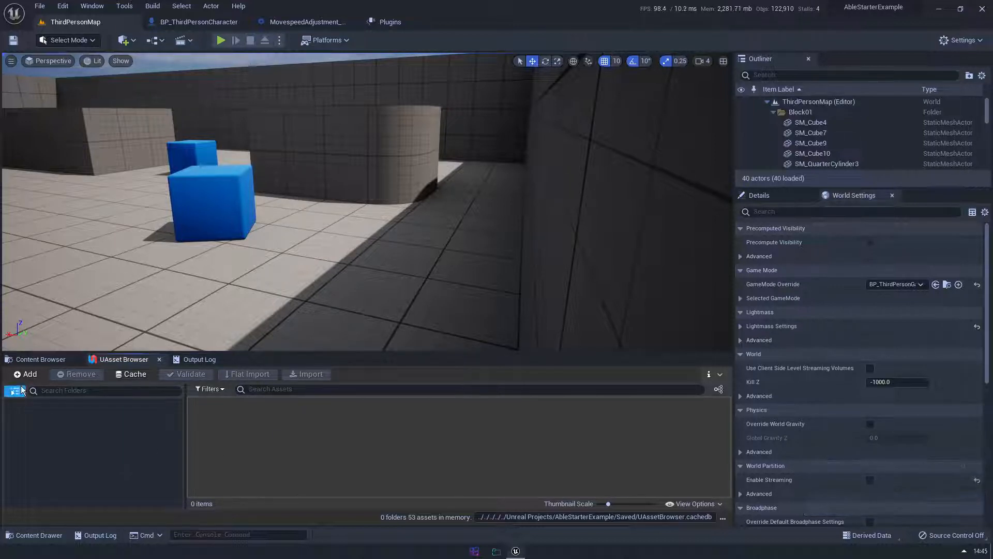
pyautogui.click(28, 373)
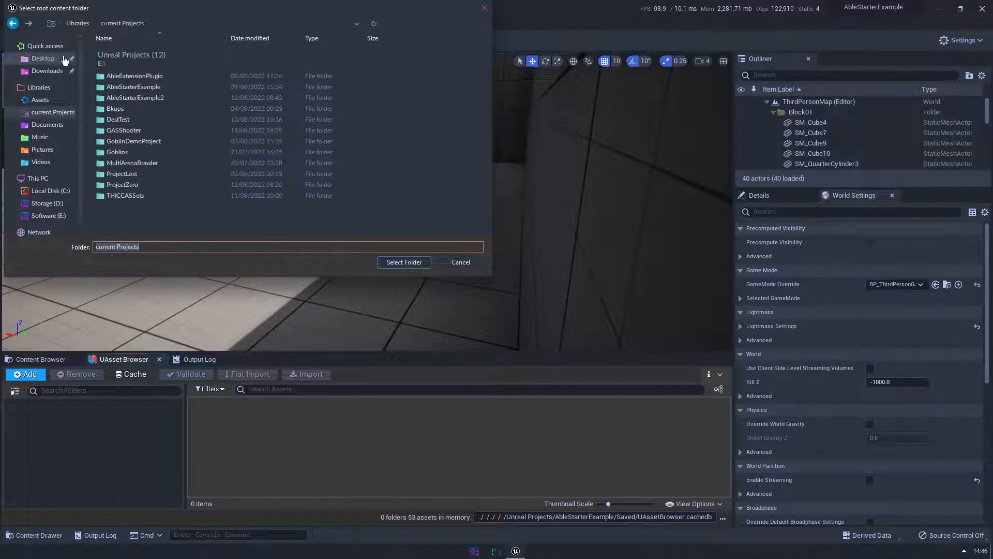
# Select EpicVault on Storage (D:) as the UAsset Browser root content folder.
pyautogui.click(42, 58)
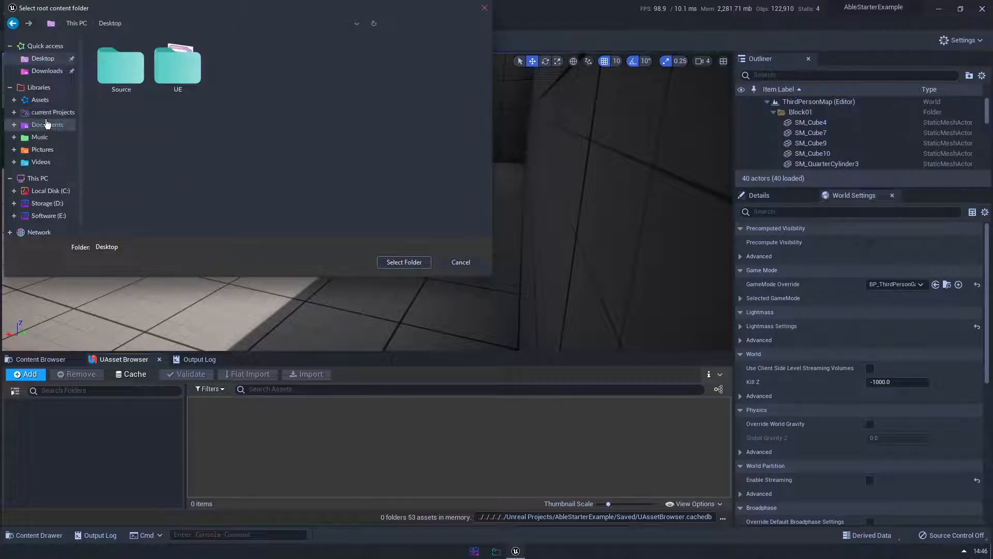
pyautogui.click(52, 112)
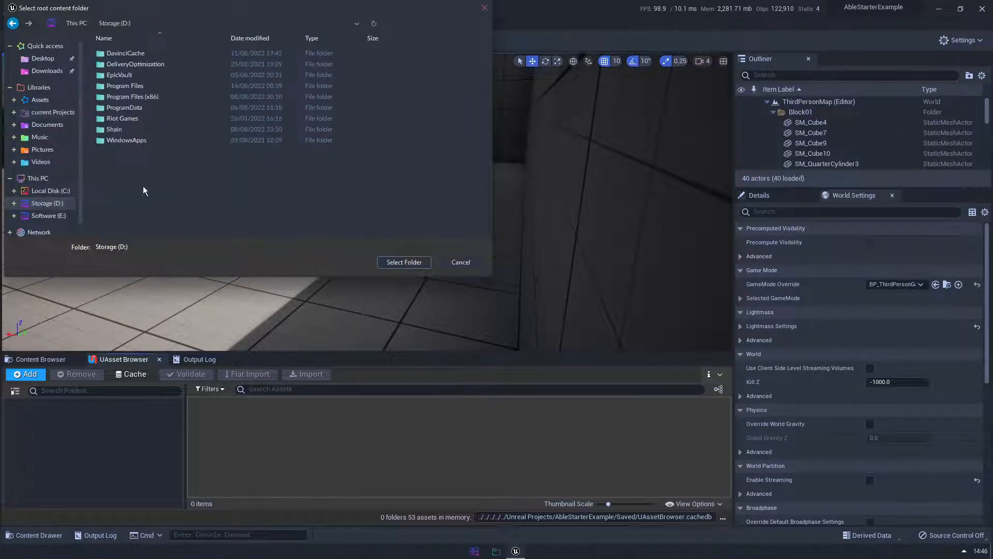
pyautogui.click(119, 74)
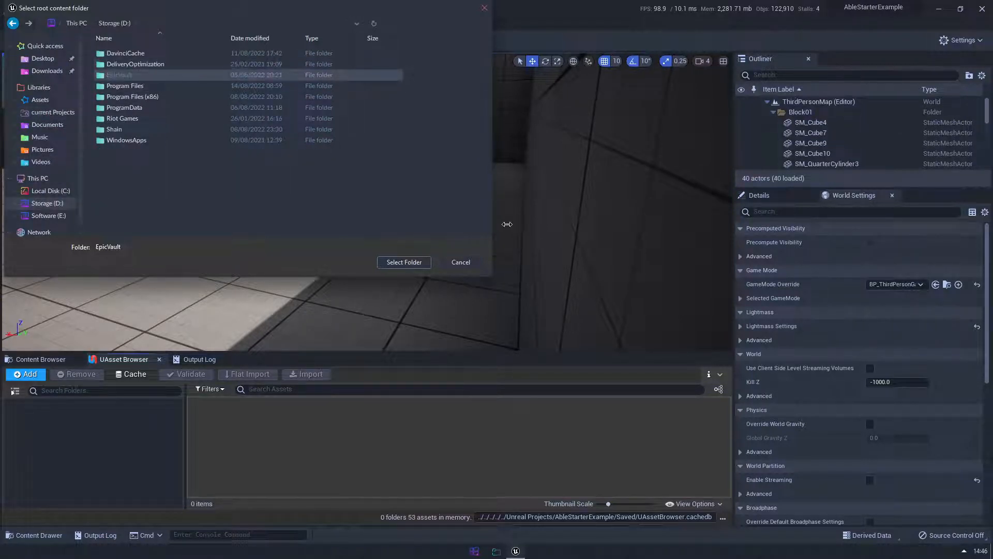
pyautogui.click(403, 261)
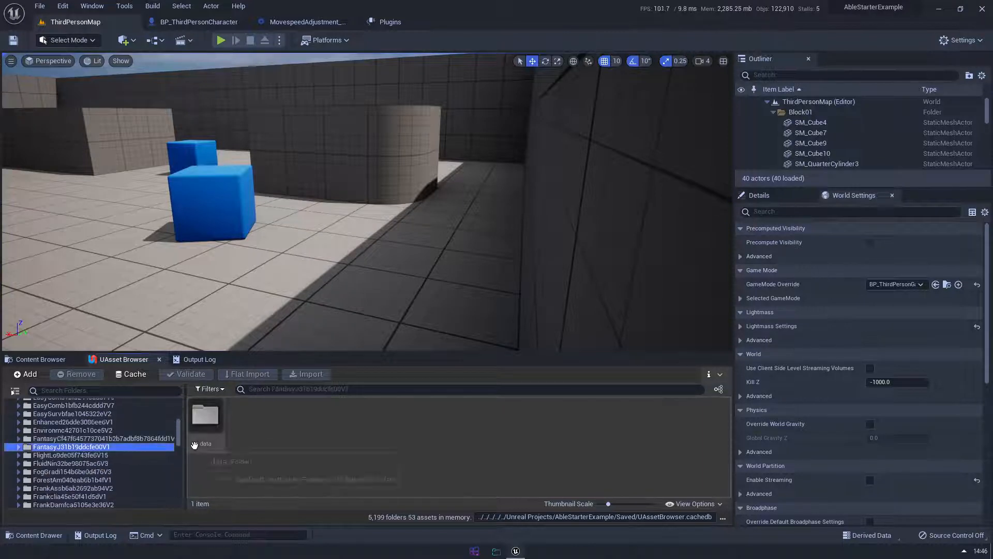
# Filter Frank_RPG_Mage Animations by 'run' and import all 24 matching animations.
pyautogui.scroll(-3)
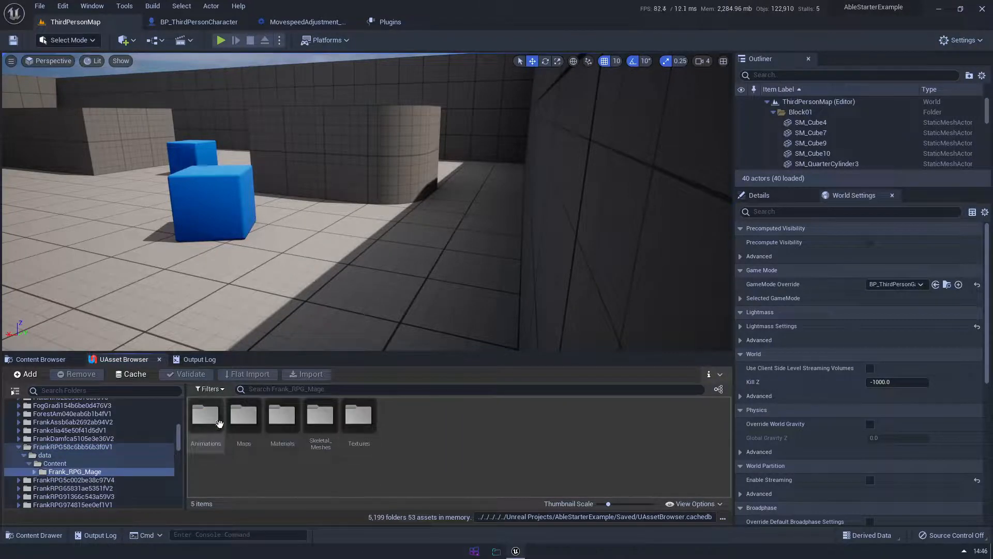
pyautogui.doubleClick(205, 421)
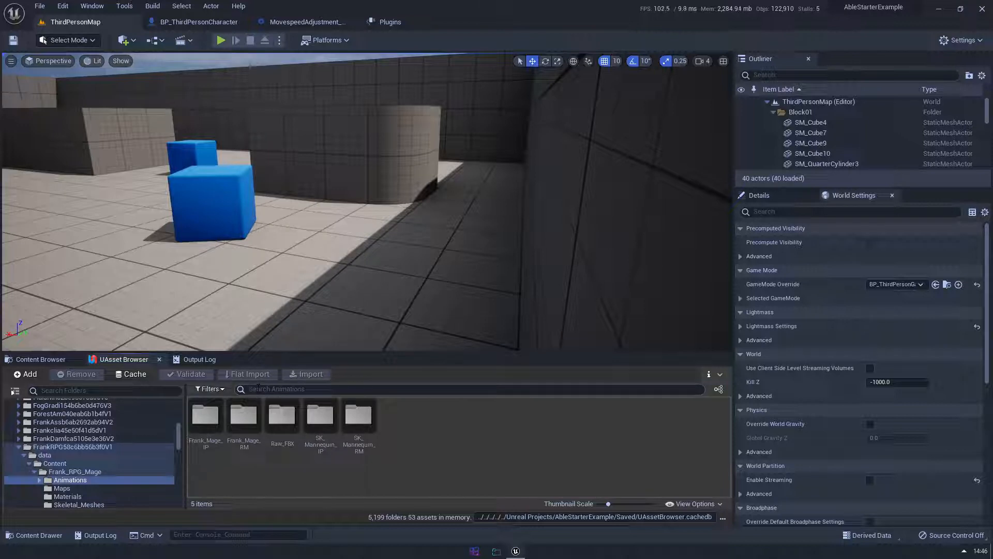
pyautogui.write('run')
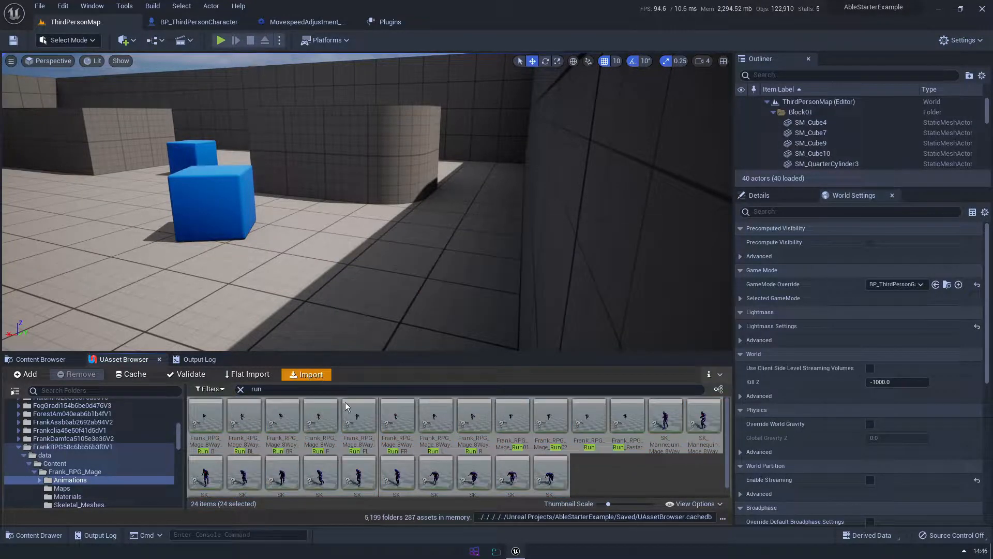
pyautogui.click(191, 373)
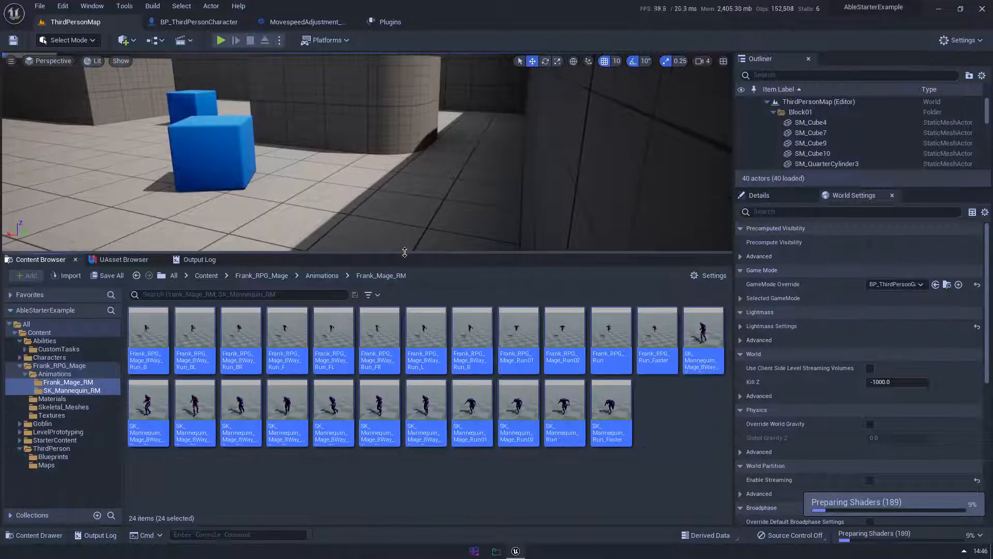
# Browse the imported Frank_RPG_Mage Animations, Skeletal_Meshes and Textures folders, then reopen the plugins list.
pyautogui.click(261, 274)
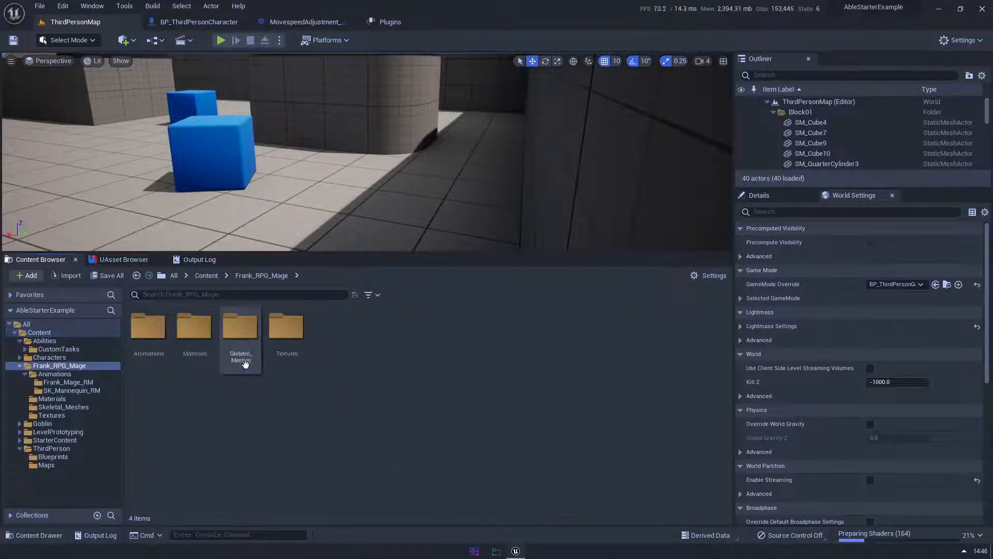
pyautogui.doubleClick(240, 323)
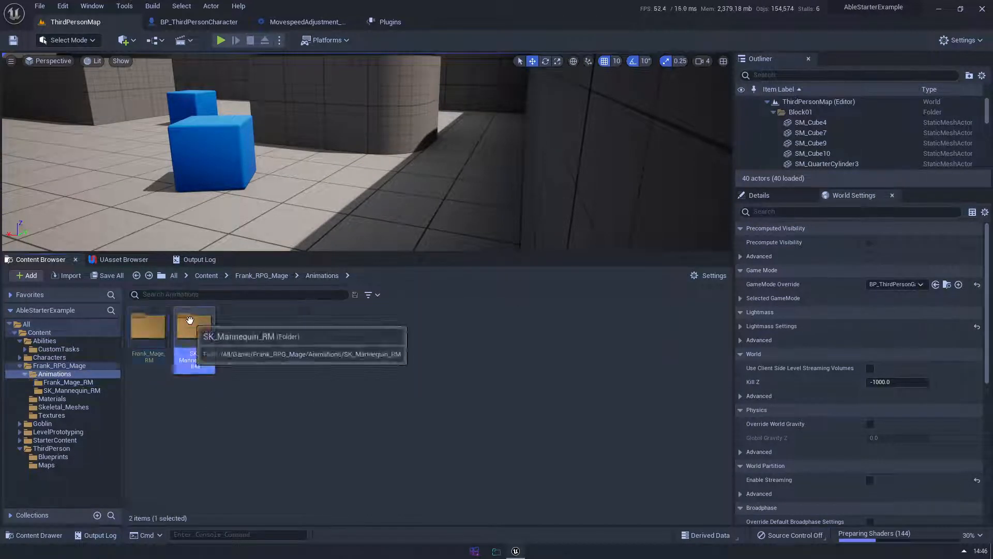
pyautogui.click(63, 406)
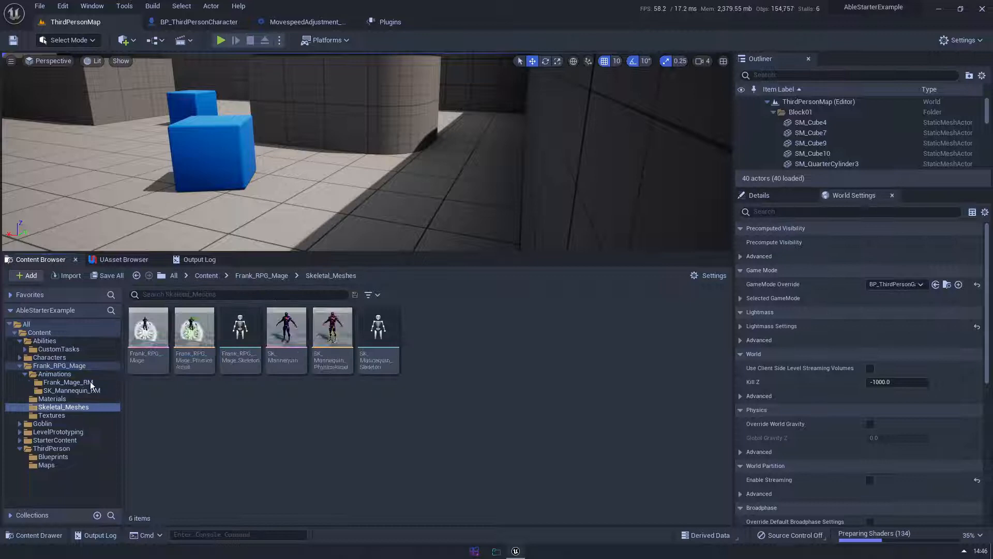
pyautogui.click(50, 415)
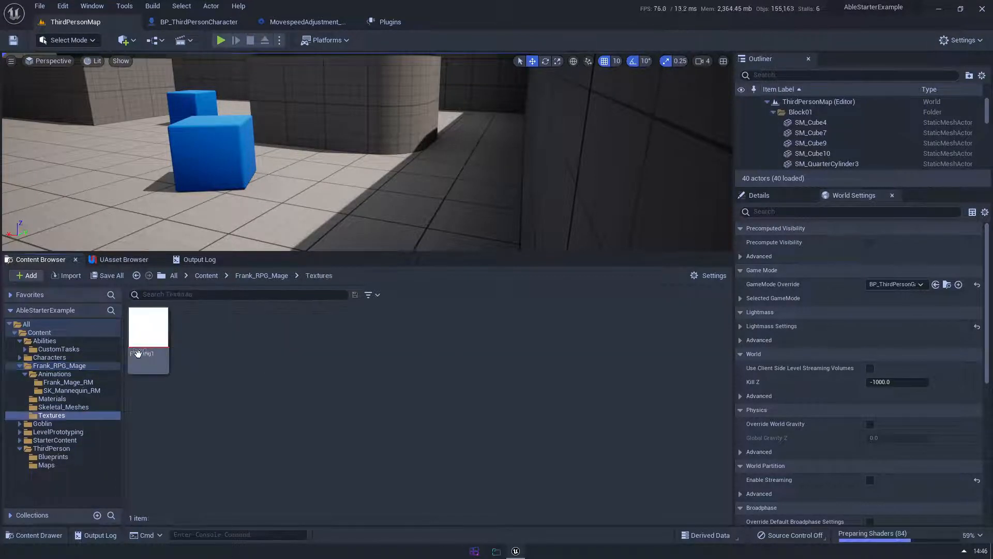
pyautogui.click(68, 381)
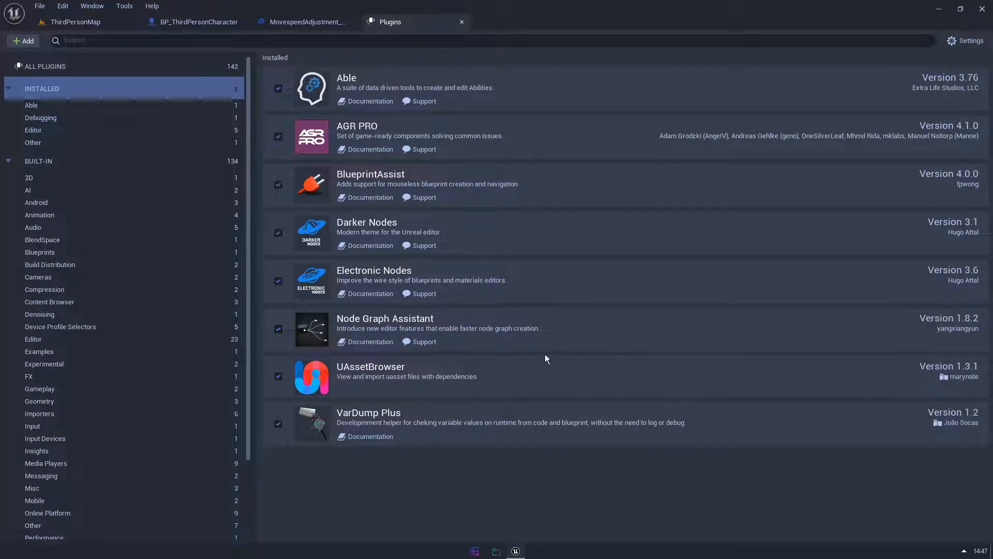
pyautogui.moveTo(266, 452)
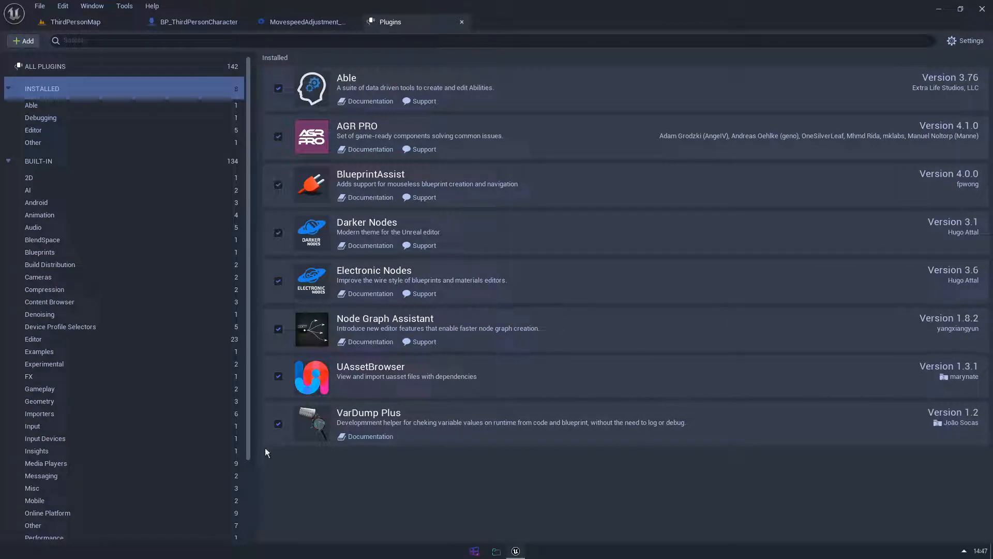
pyautogui.moveTo(556, 445)
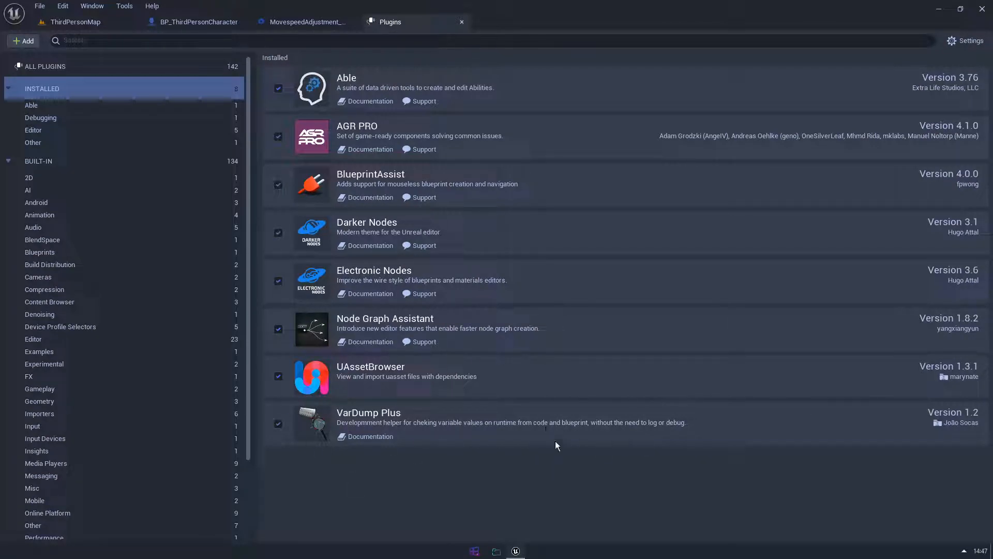
# Pass through the BP_ThirdPersonCharacter tab back to ThirdPersonMap, where the VarDump window appears.
pyautogui.click(198, 22)
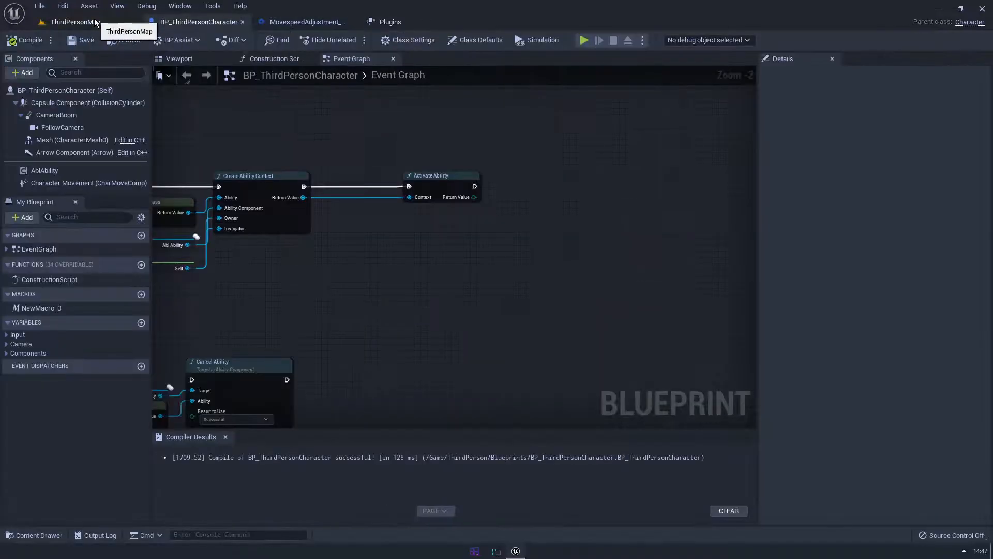
pyautogui.click(74, 22)
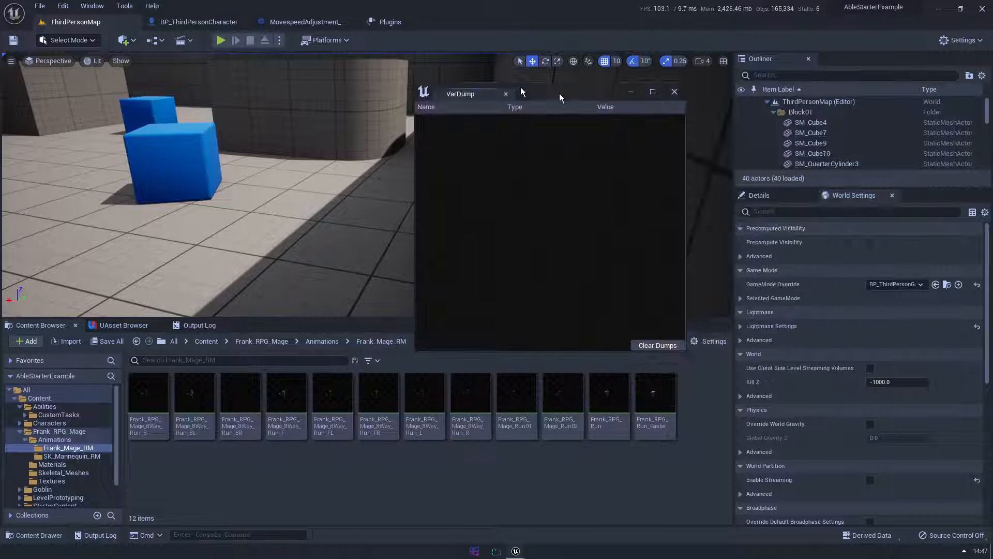
# Move the VarDump window aside and switch to the BP_ThirdPersonCharacter event graph.
pyautogui.moveTo(482, 93); pyautogui.dragTo(652, 162)
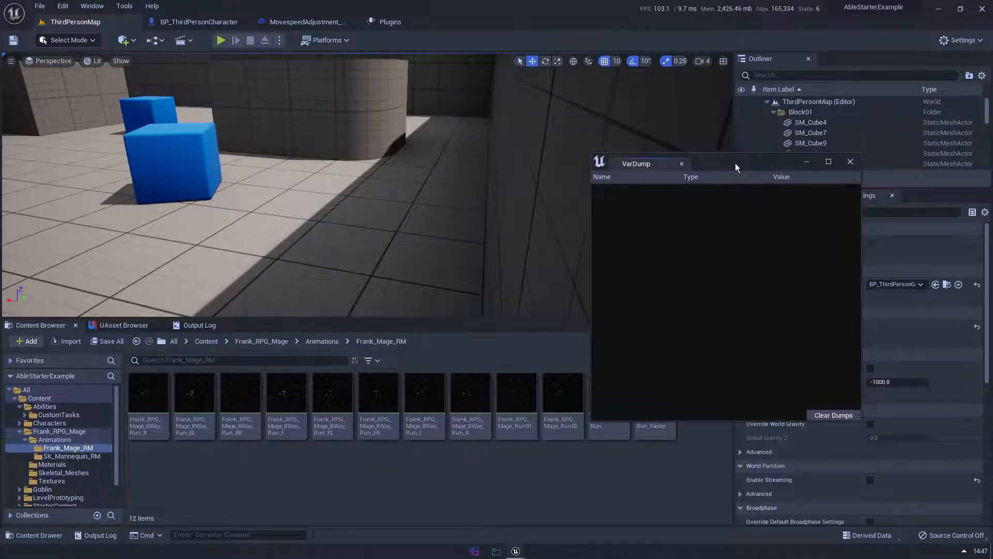
pyautogui.click(308, 22)
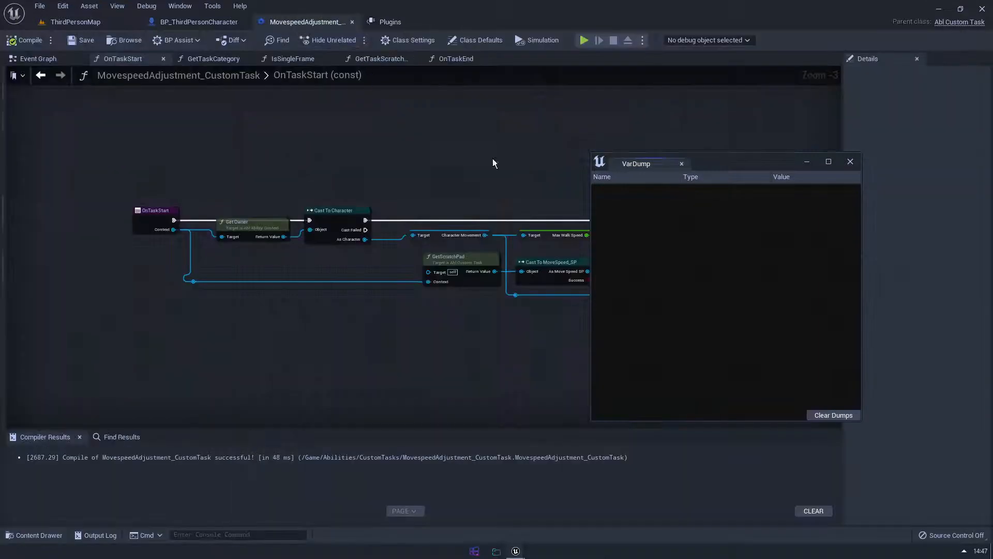
pyautogui.click(198, 22)
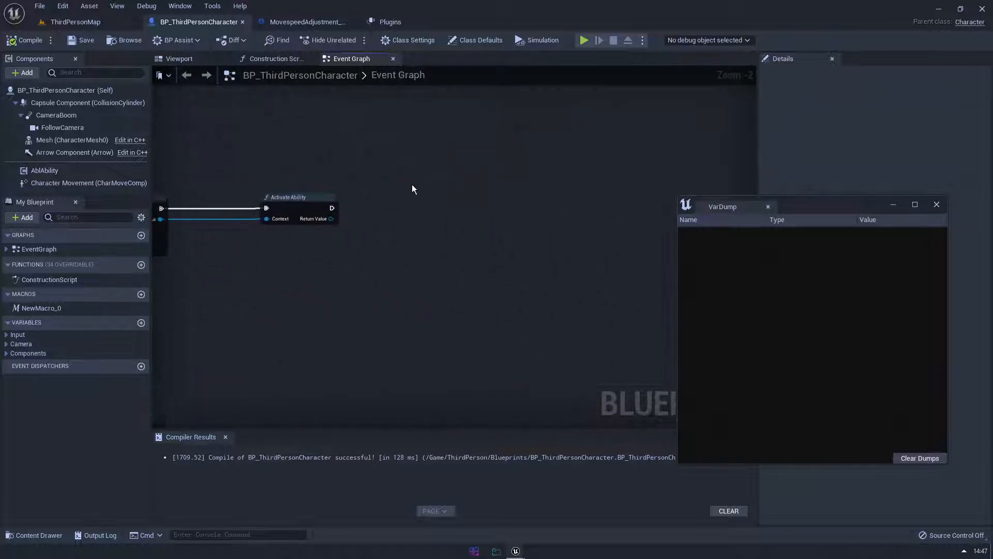
# Search 'dum' to add VarDump, UpdateDump and Watchdump, wire VarDump after Activate Ability, and play.
pyautogui.write('dump')
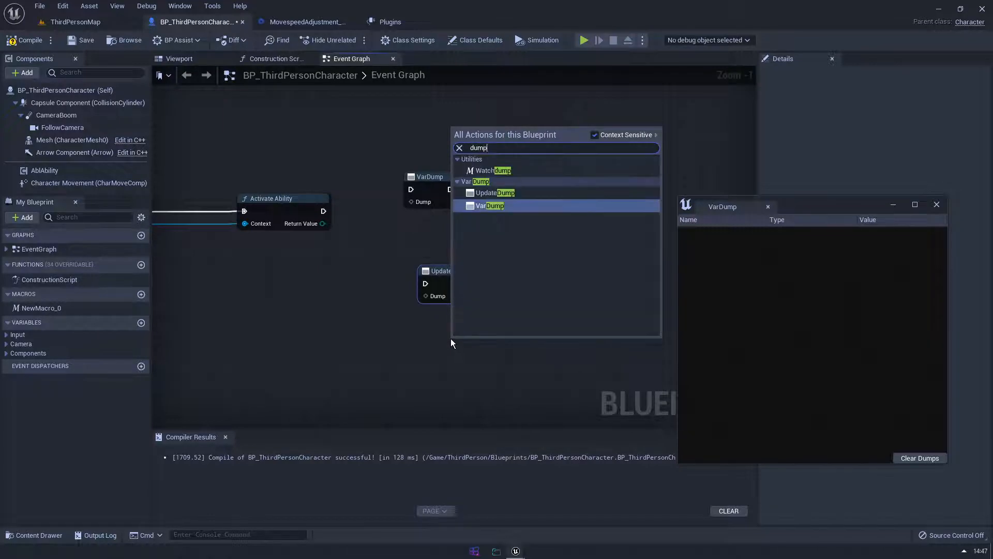
pyautogui.moveTo(491, 170)
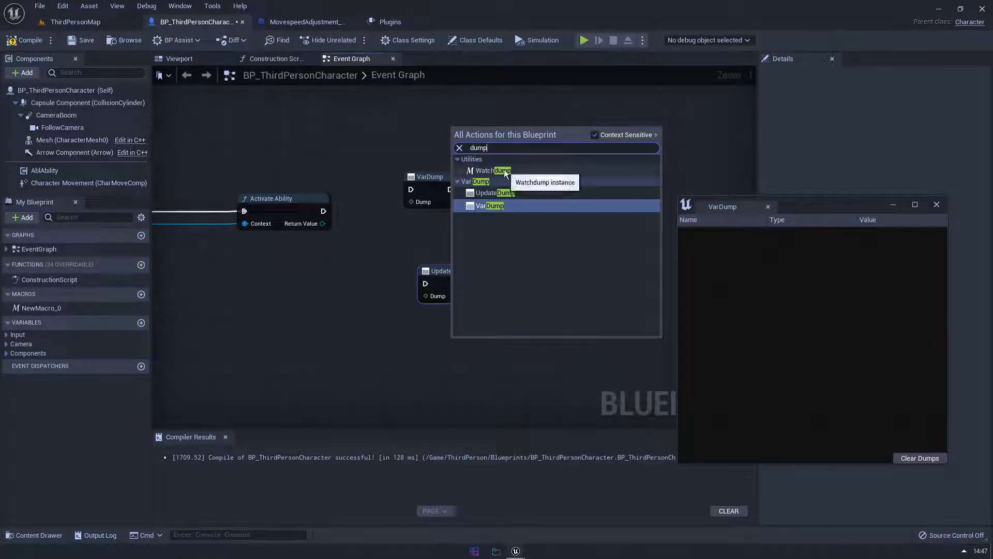
pyautogui.click(492, 171)
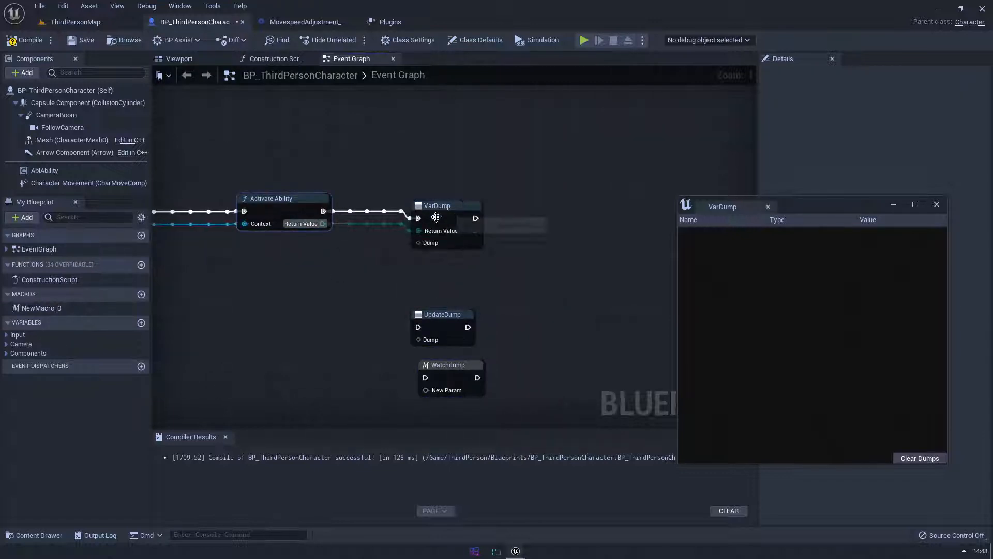
pyautogui.scroll(-3)
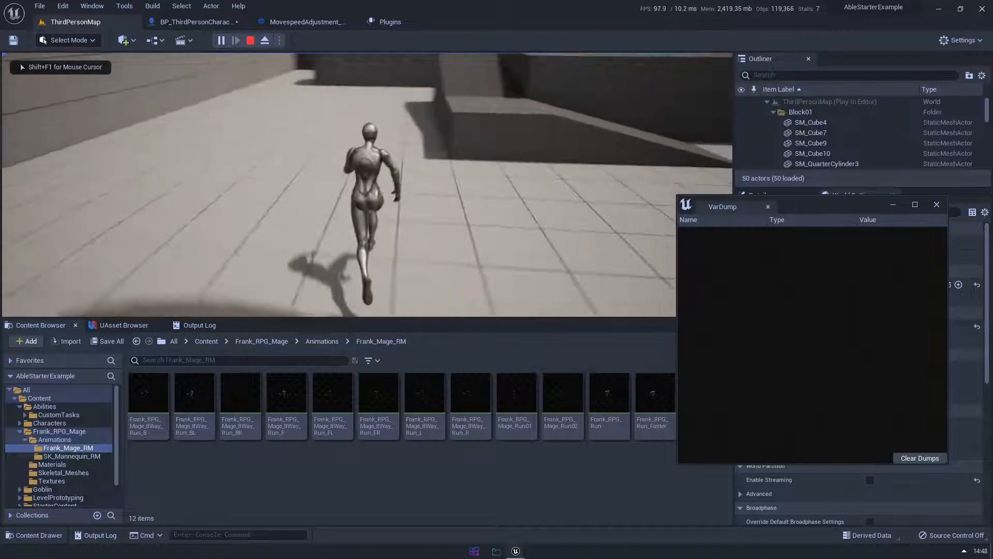
# Feed a Random Float into VarDump, replay to log eleven floats, then return to the Blueprint.
pyautogui.click(249, 40)
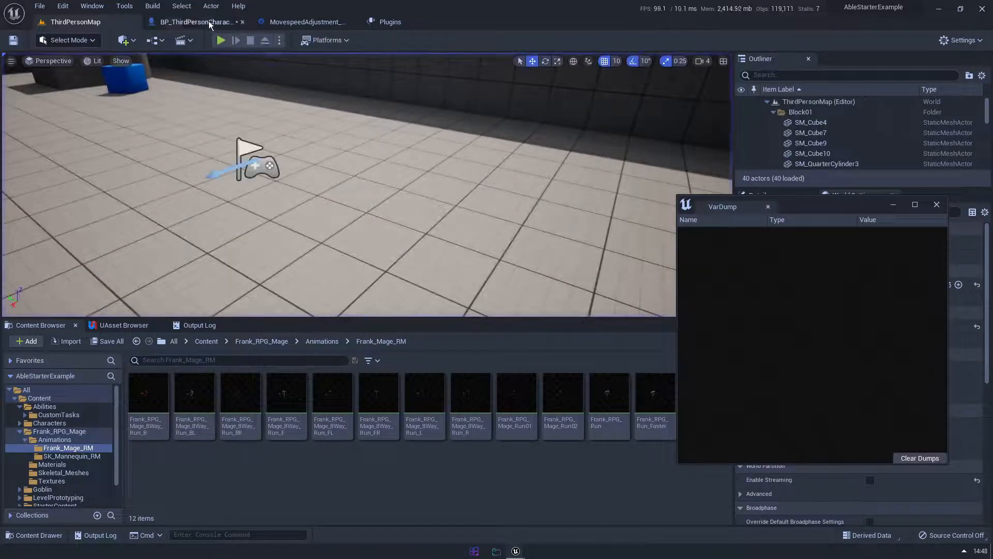
pyautogui.click(192, 22)
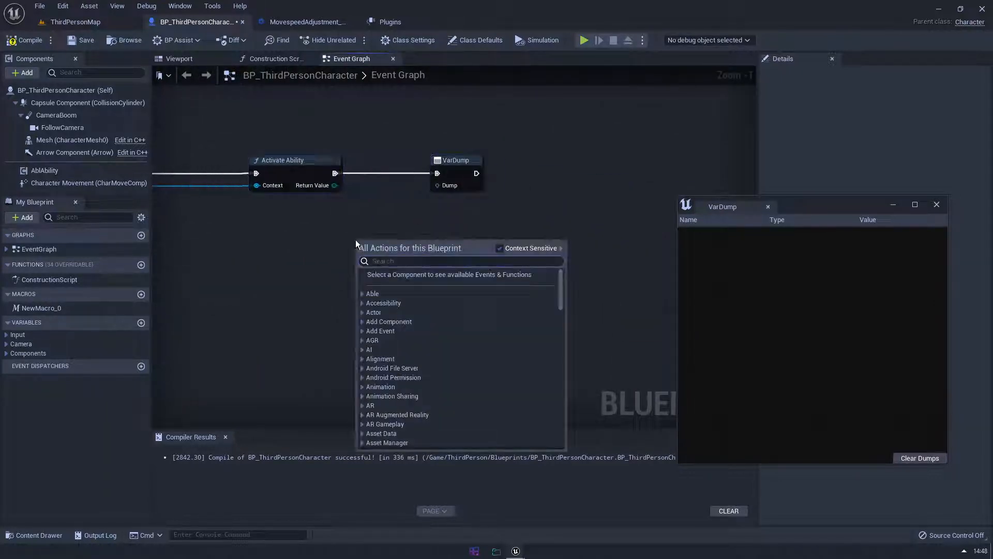
pyautogui.write('random float')
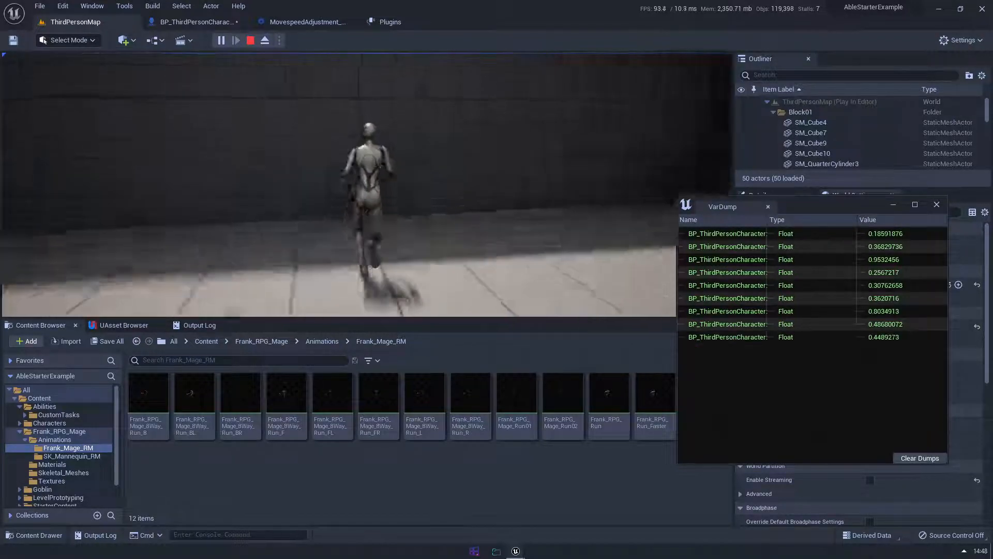
pyautogui.click(249, 40)
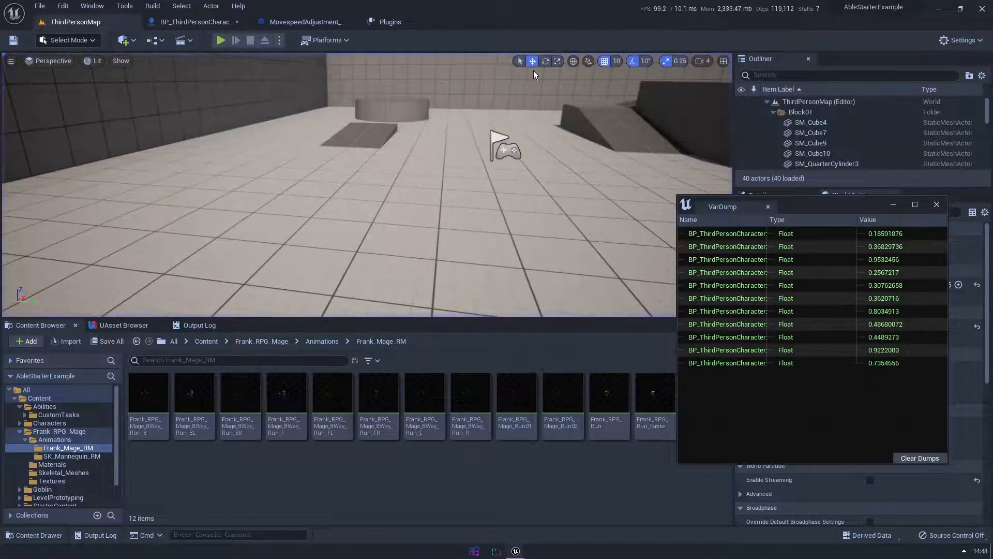
pyautogui.click(197, 22)
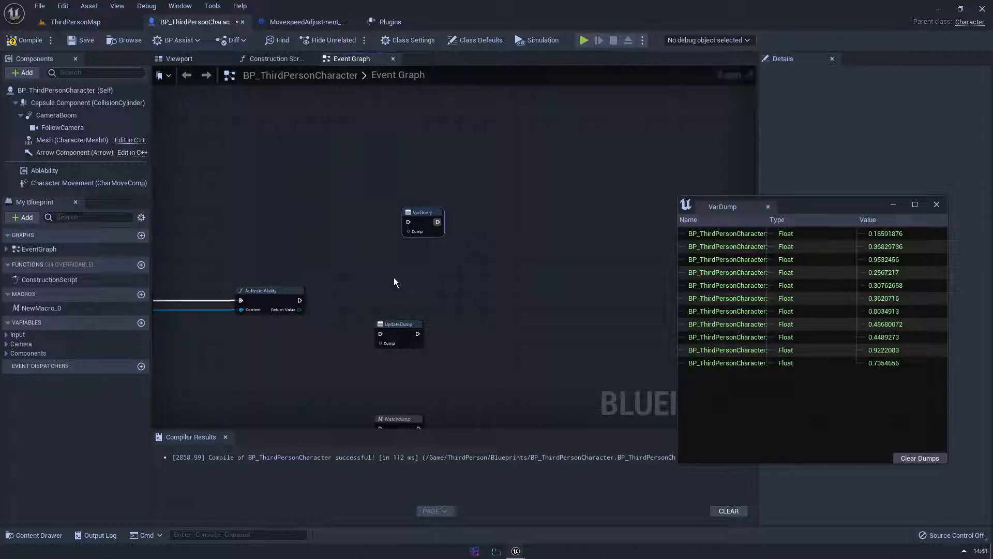
pyautogui.moveTo(406, 342)
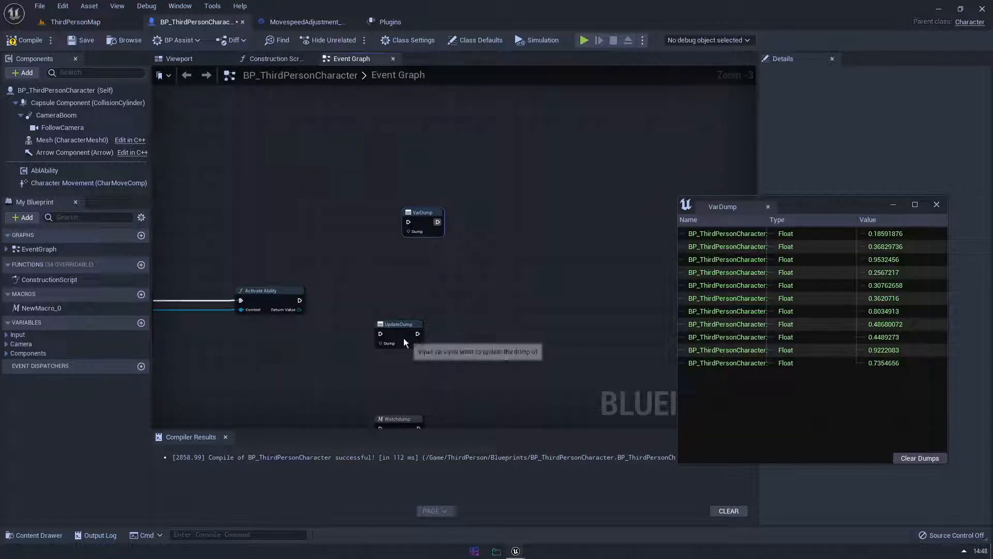
# Rearrange the dump nodes so Watchdump follows Activate Ability, adding a Random Float node.
pyautogui.moveTo(398, 324); pyautogui.dragTo(404, 295)
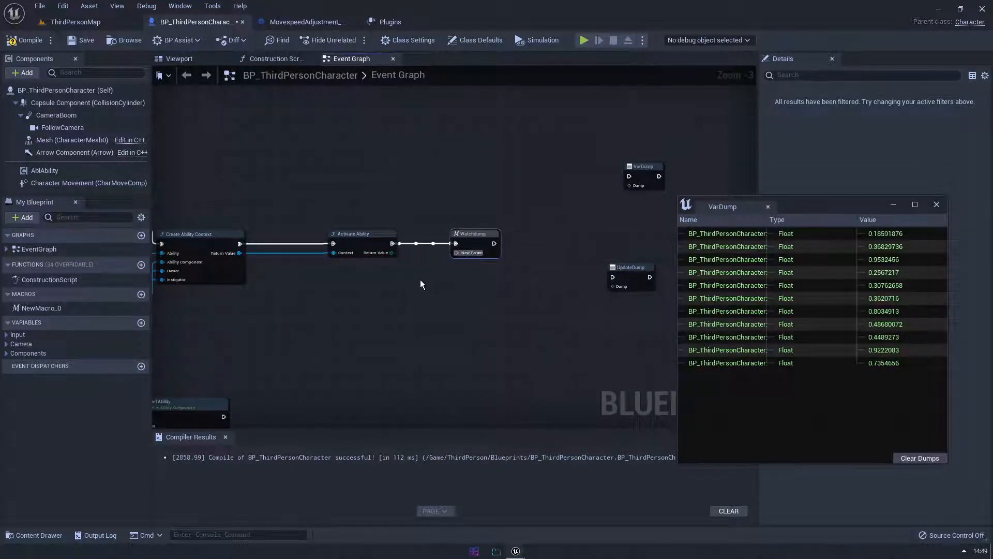
pyautogui.write('random floart')
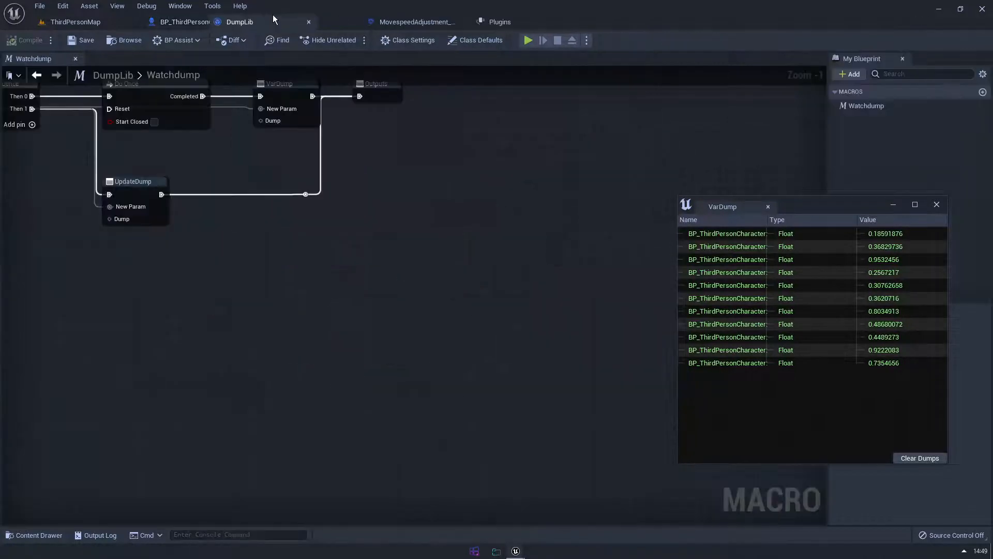
# Review the DumpLib Watchdump macro's Do Once, VarDump and UpdateDump nodes, then return to the character graph.
pyautogui.click(281, 22)
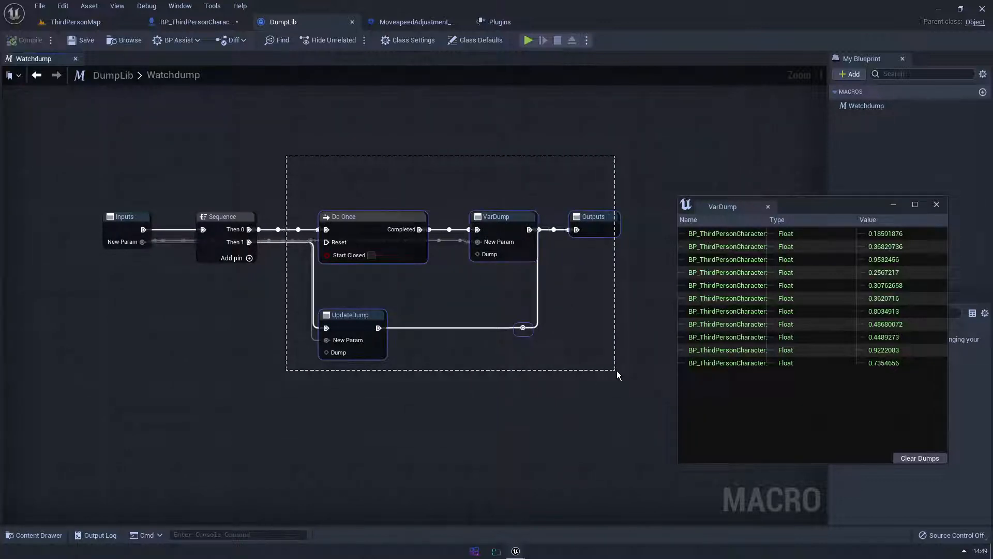
pyautogui.click(195, 22)
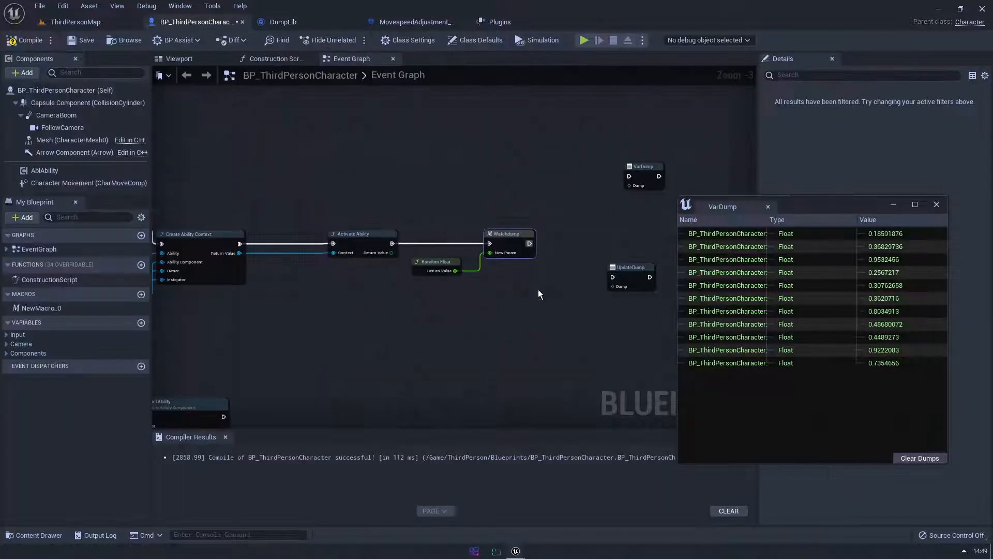
# Play ThirdPersonMap to watch one updating float, then close VarDump and show the Plugins list.
pyautogui.click(75, 22)
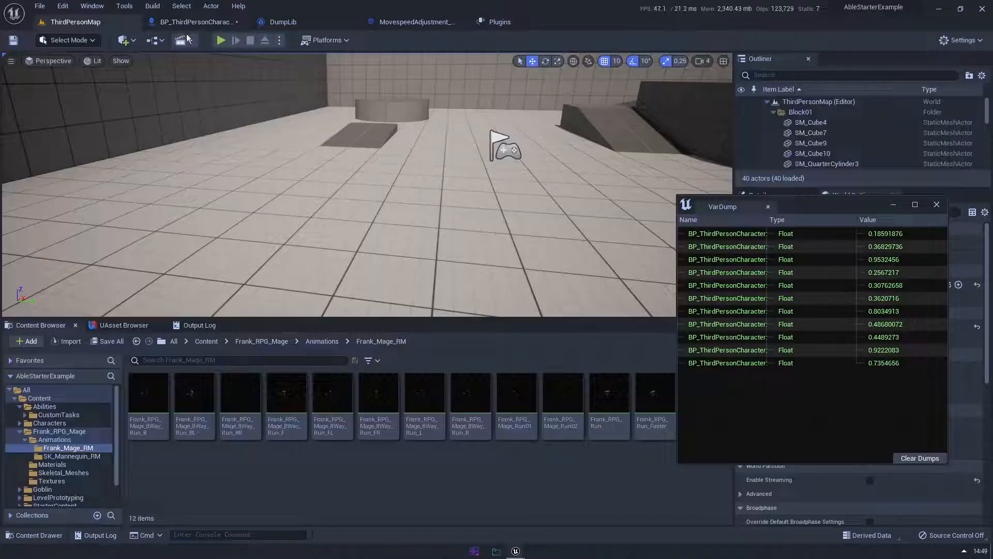
pyautogui.click(220, 40)
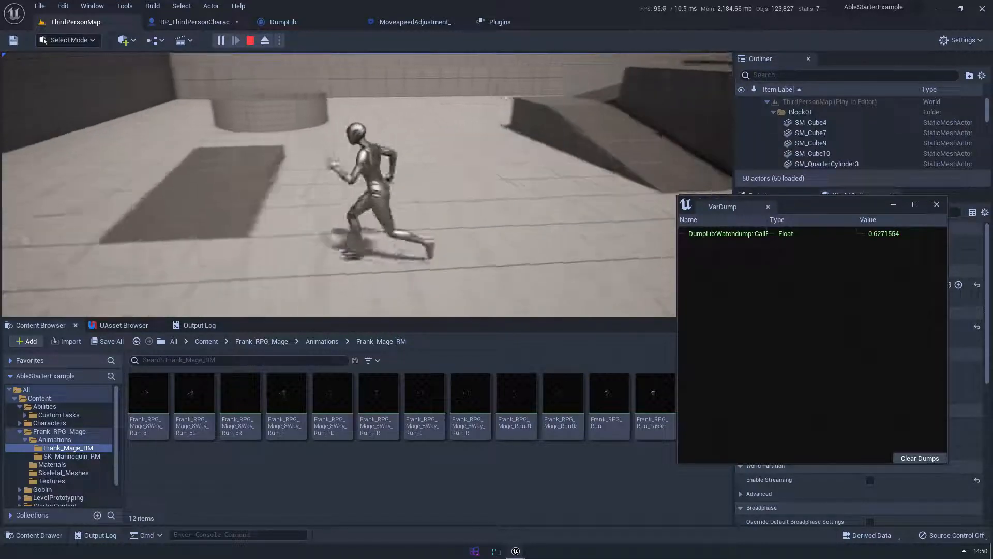
pyautogui.click(250, 40)
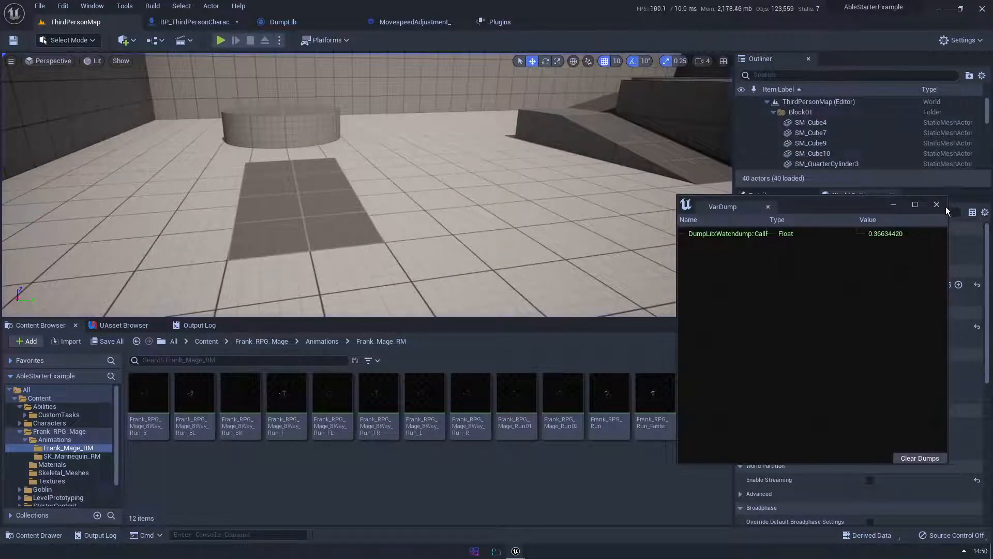
pyautogui.click(936, 203)
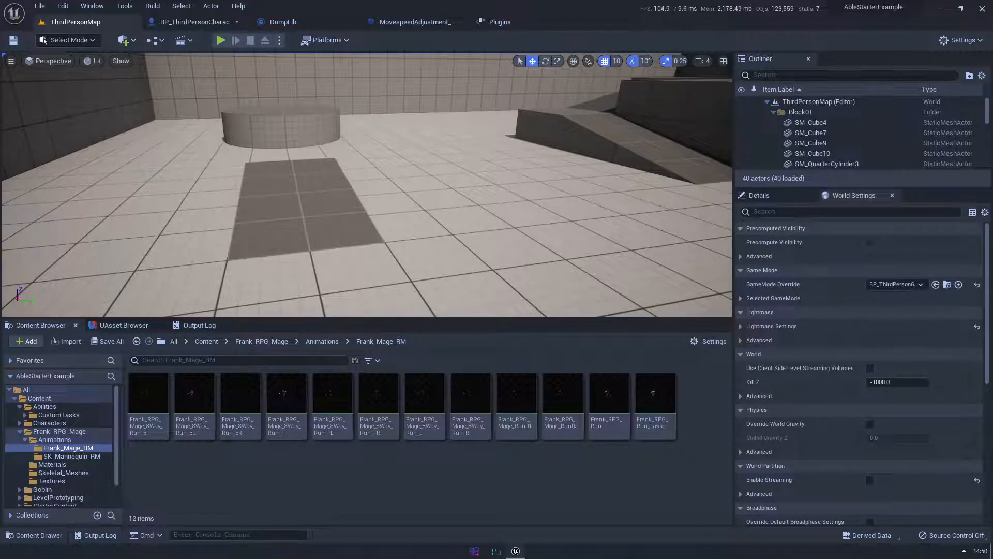
pyautogui.click(499, 21)
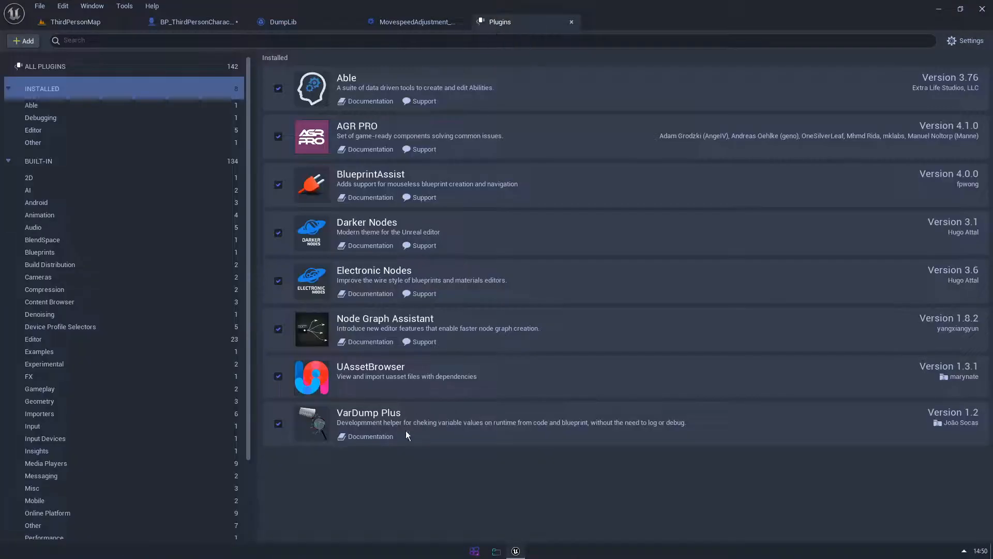